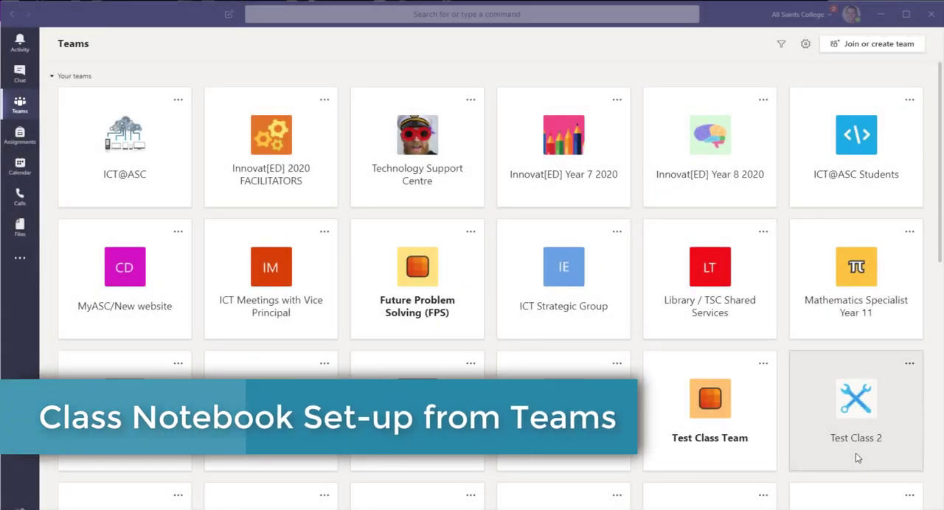
mouse_move(856, 288)
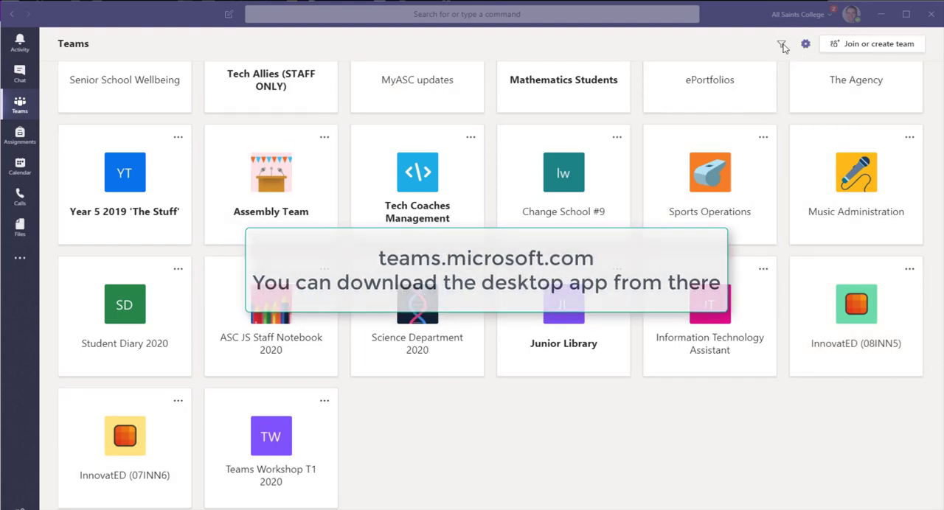
Filter the Teams grid down to a shorter list of thirteen teams
click(782, 44)
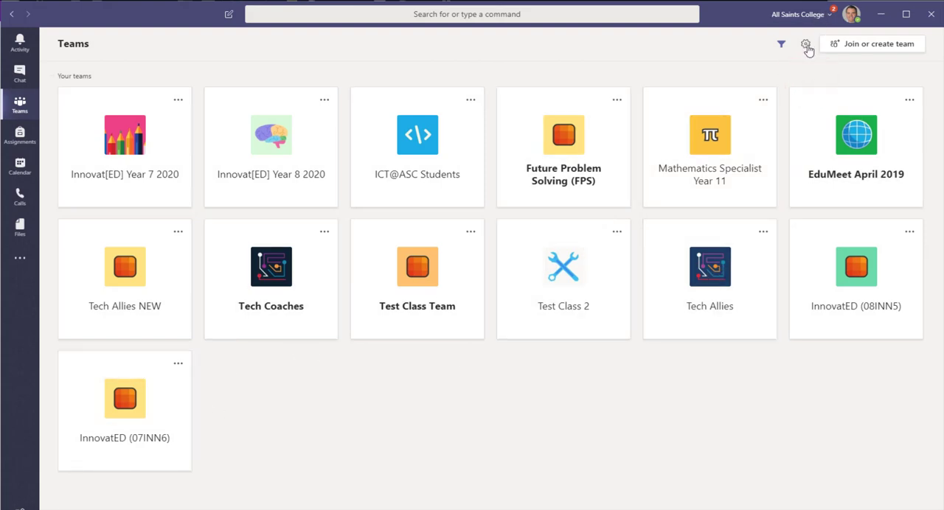
click(805, 44)
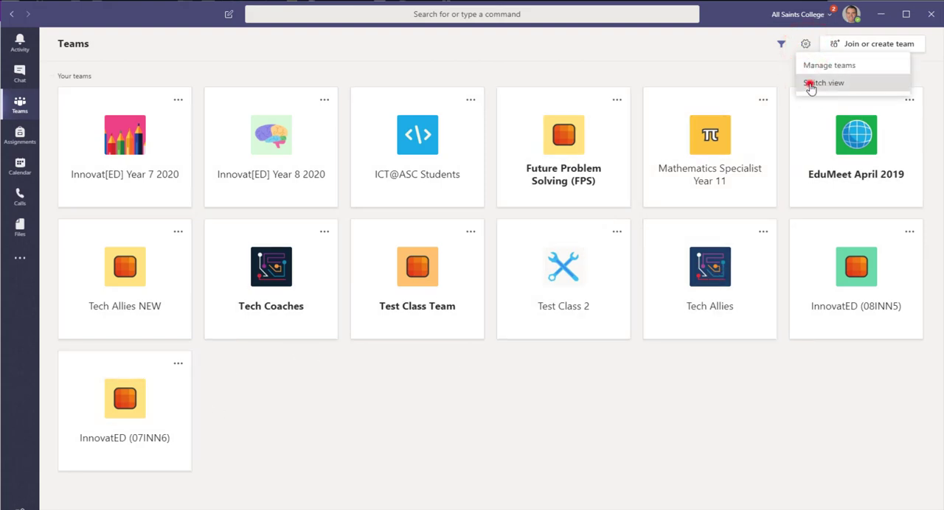
click(805, 44)
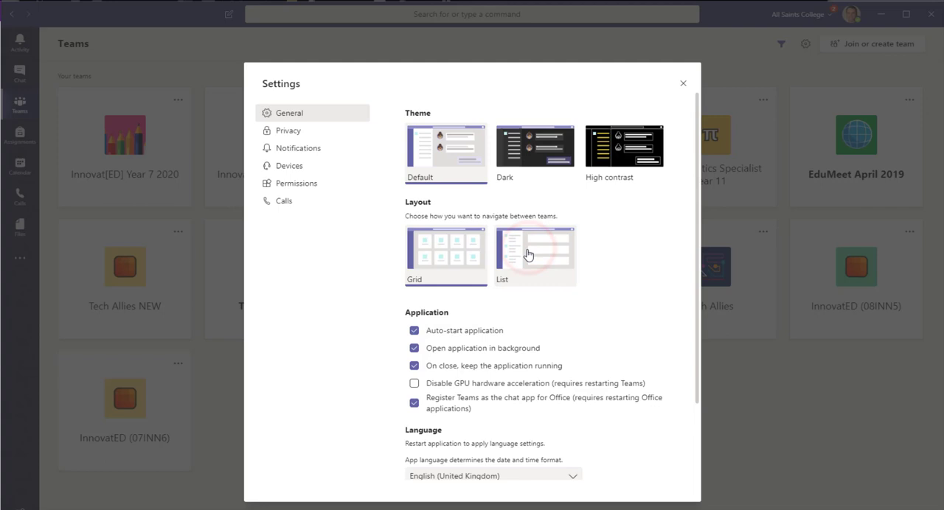
click(534, 254)
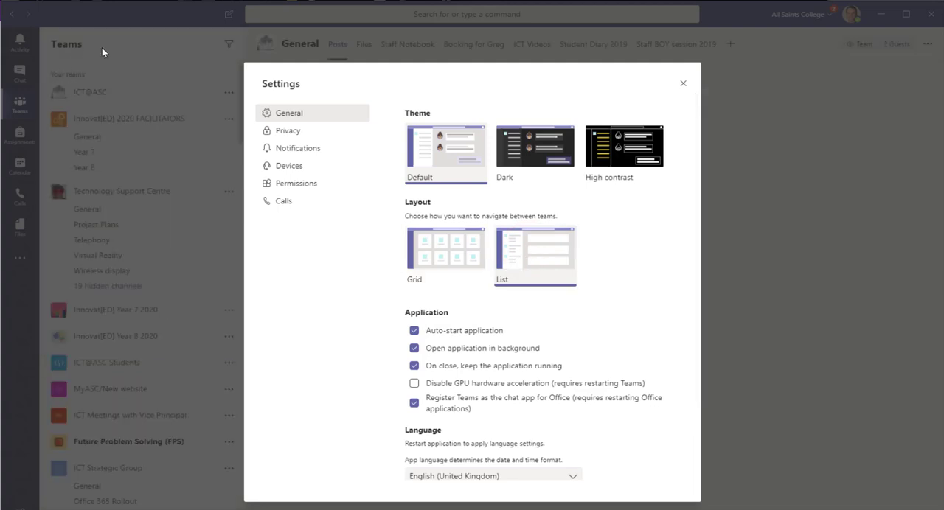
click(445, 254)
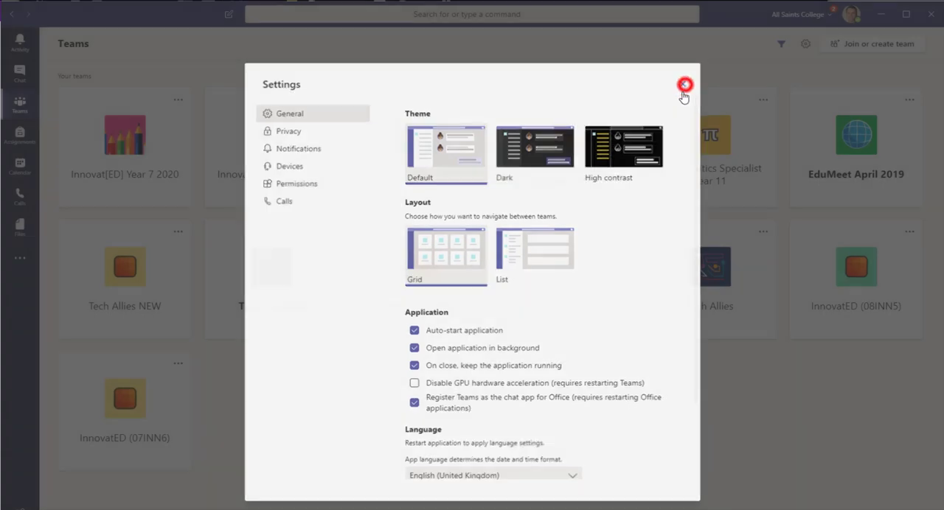
click(684, 84)
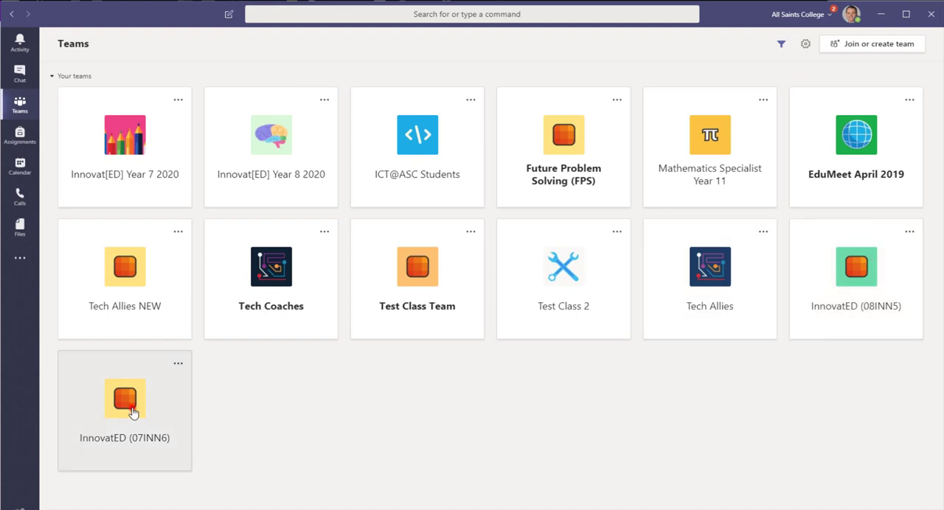
Go into the InnovatED (07INN6) team and its Class Notebook tab in the General channel
click(124, 400)
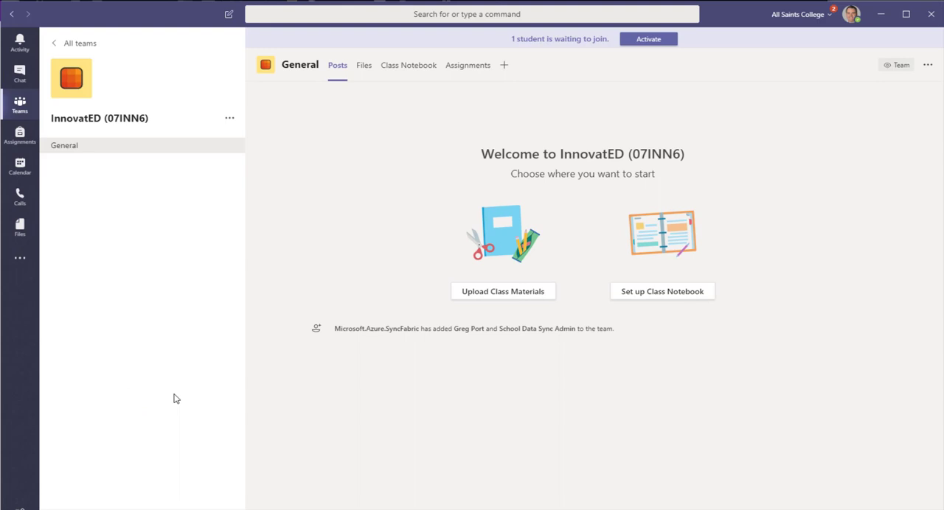
mouse_move(656, 80)
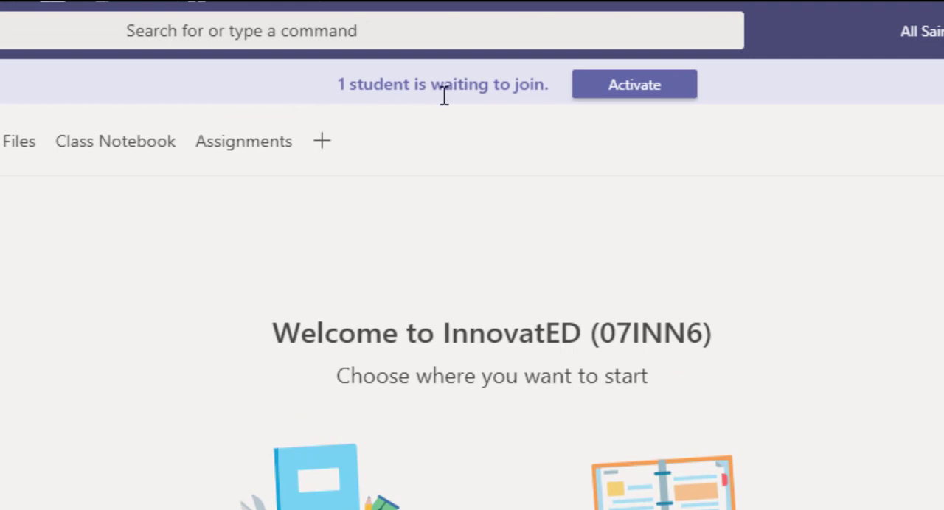
mouse_move(454, 110)
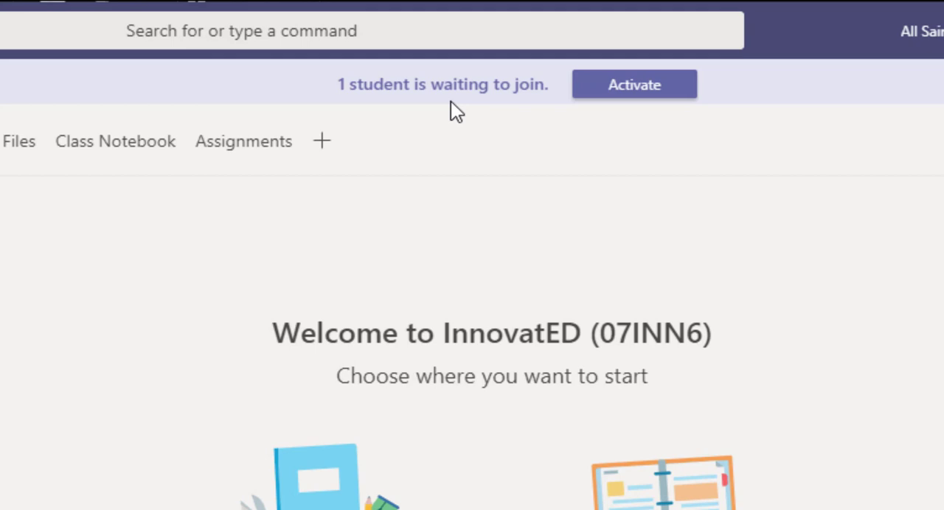
mouse_move(318, 82)
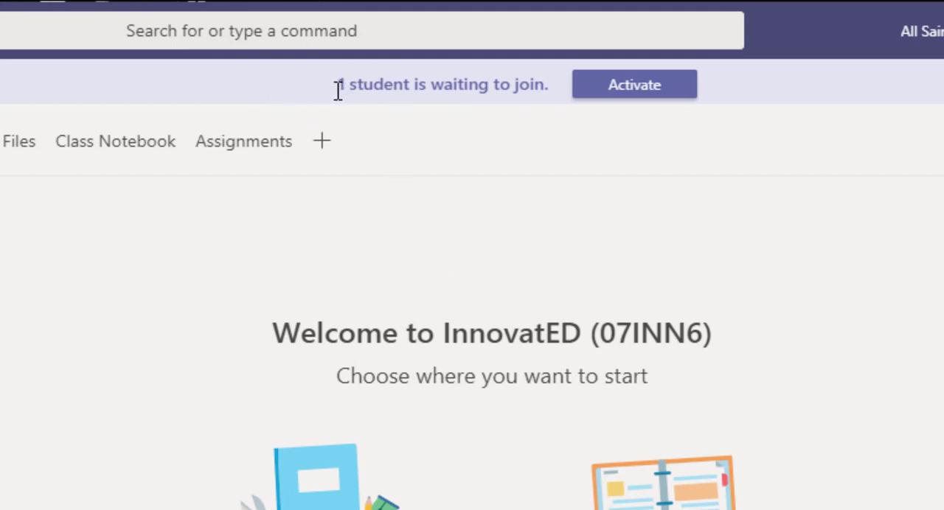
mouse_move(361, 80)
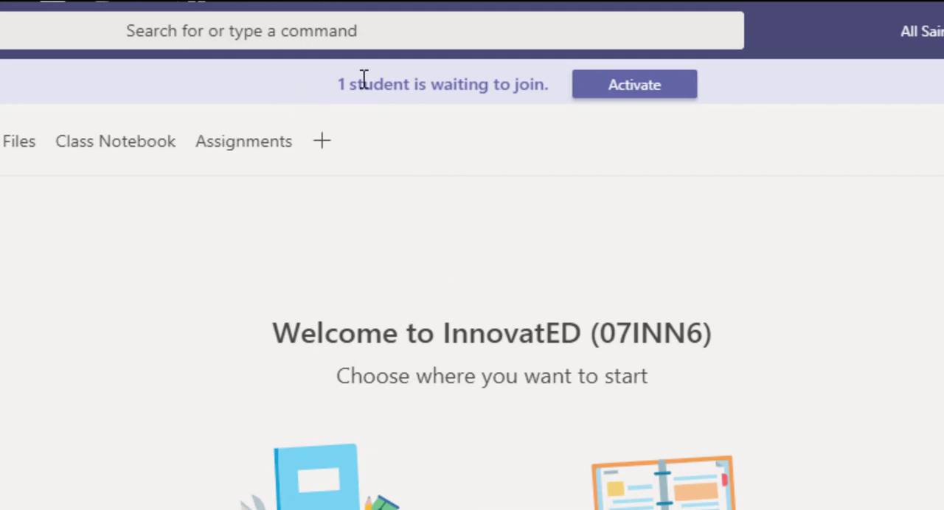
mouse_move(436, 160)
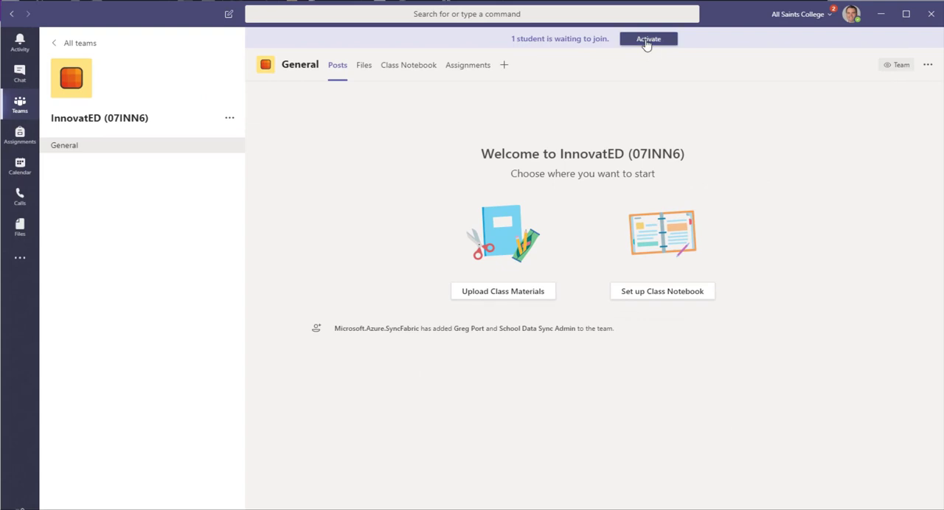
mouse_move(575, 195)
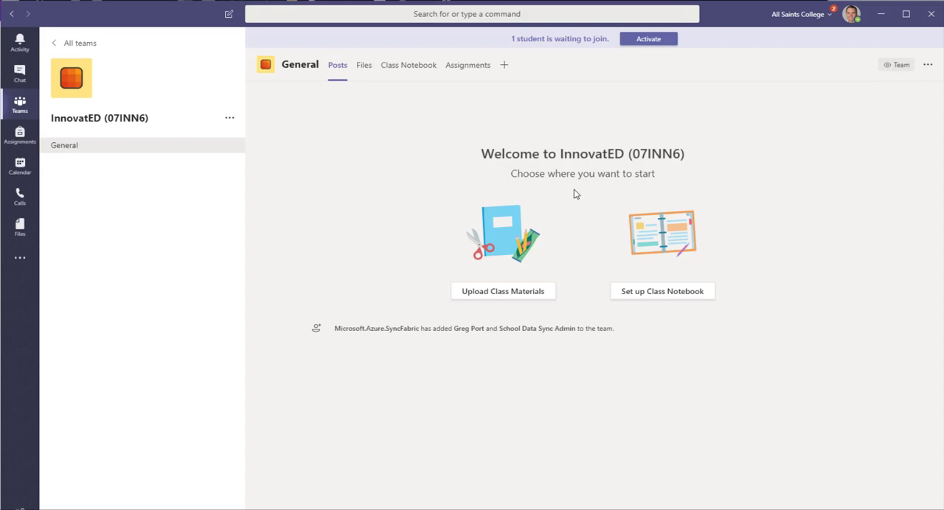
mouse_move(616, 209)
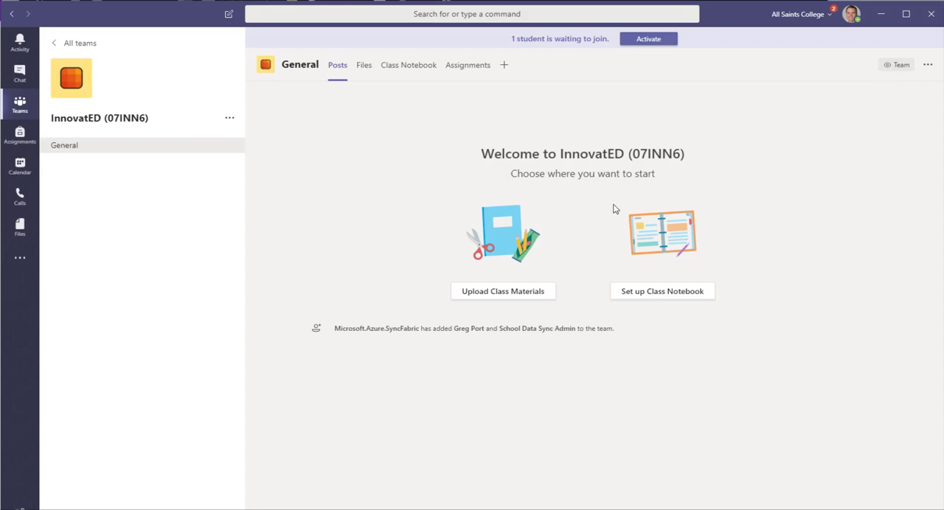
mouse_move(771, 280)
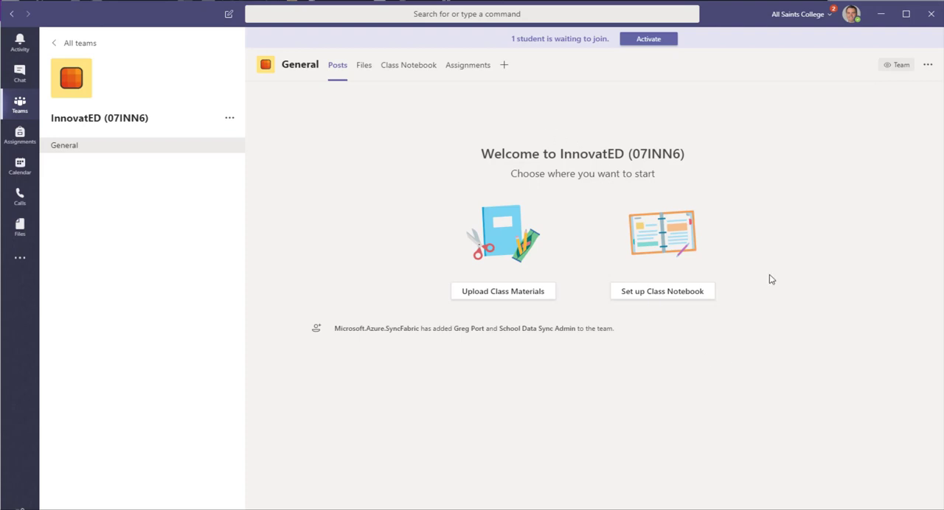
click(661, 291)
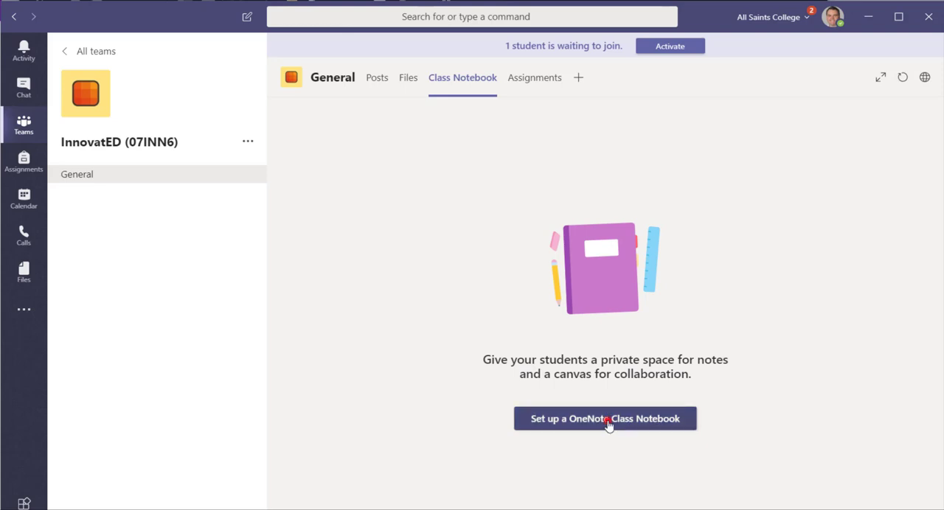
Start the notebook setup from existing notebook content, reaching the choose-content-to-copy step
click(604, 419)
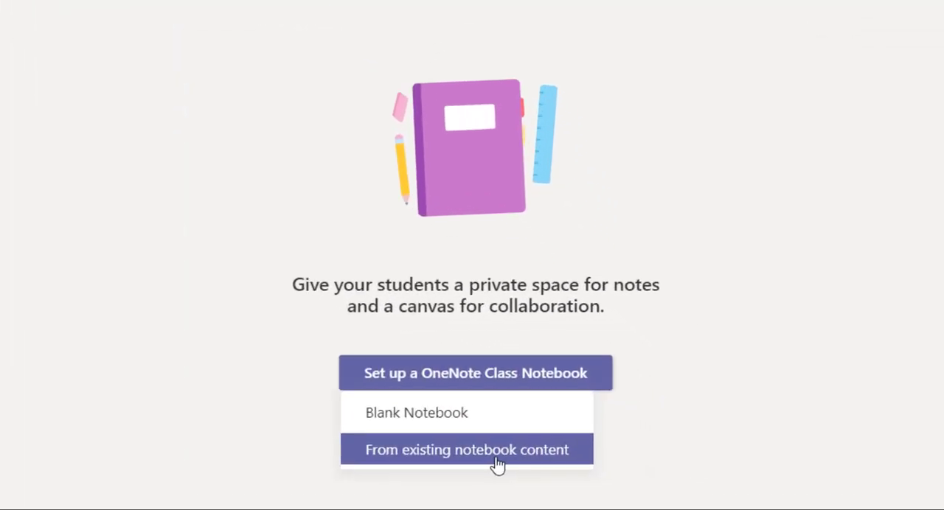
mouse_move(569, 466)
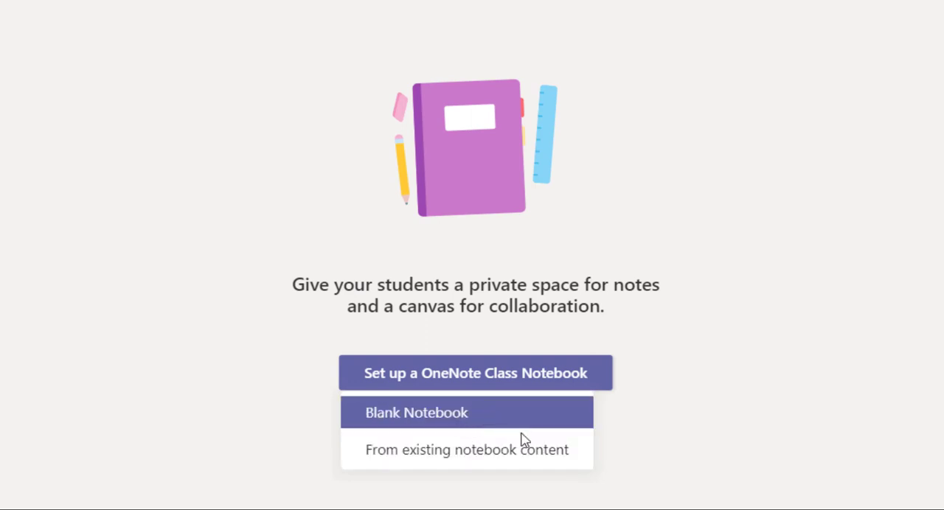
click(415, 413)
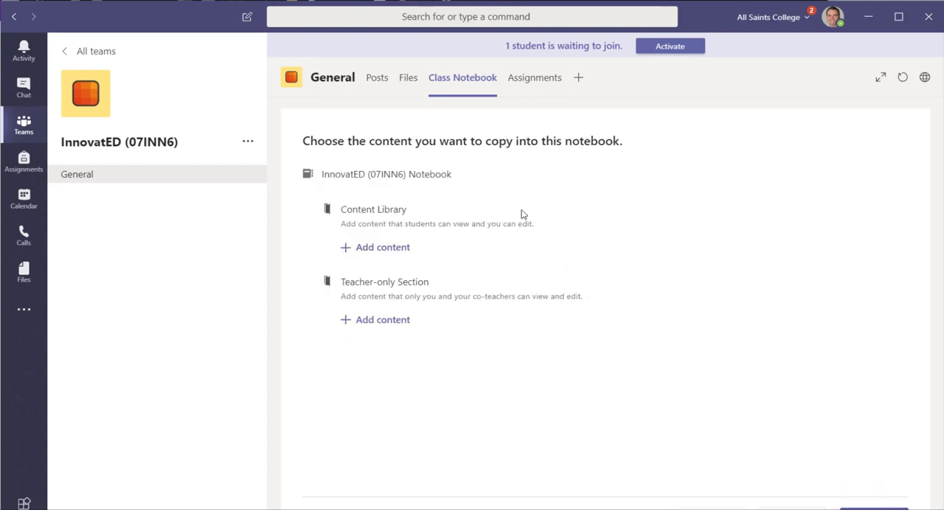
mouse_move(602, 165)
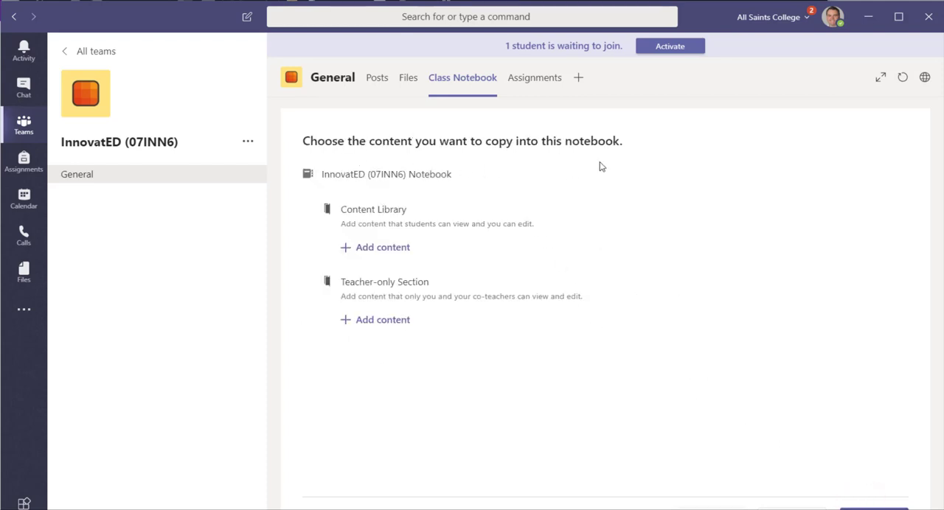
mouse_move(398, 207)
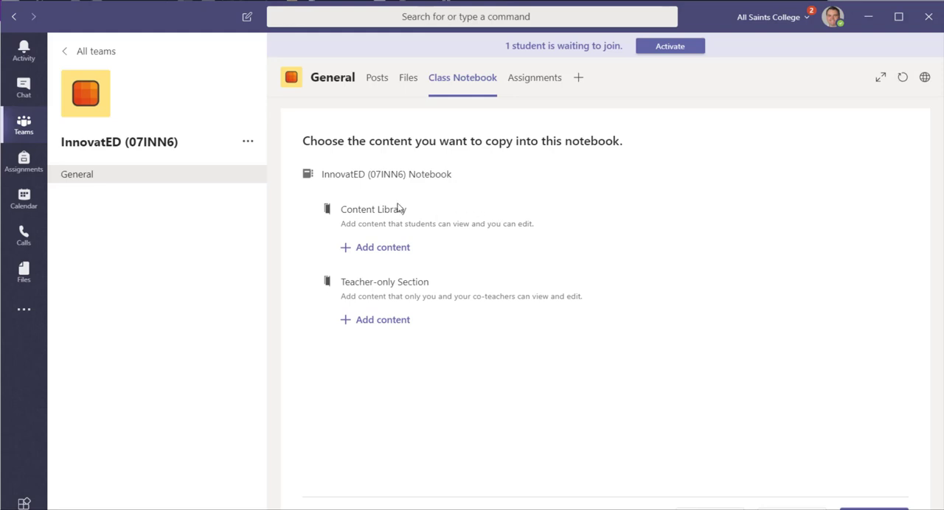
mouse_move(339, 289)
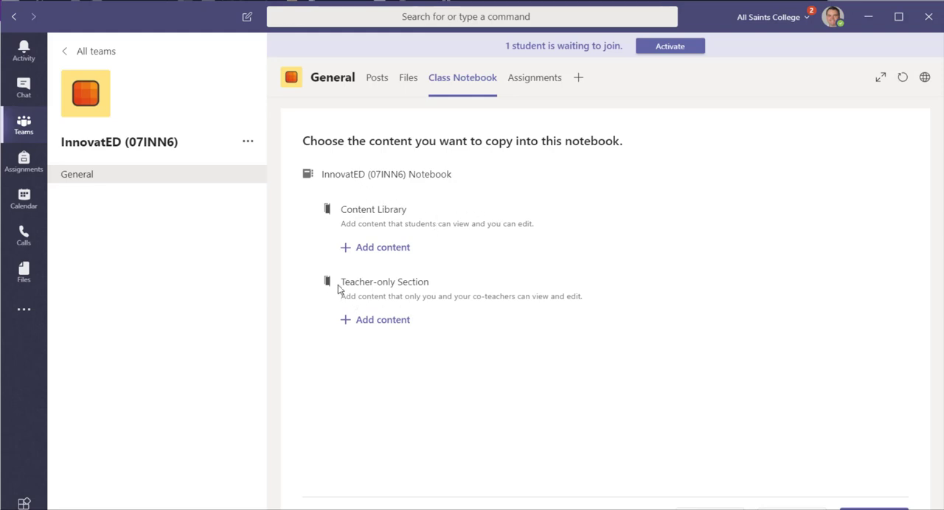
mouse_move(389, 248)
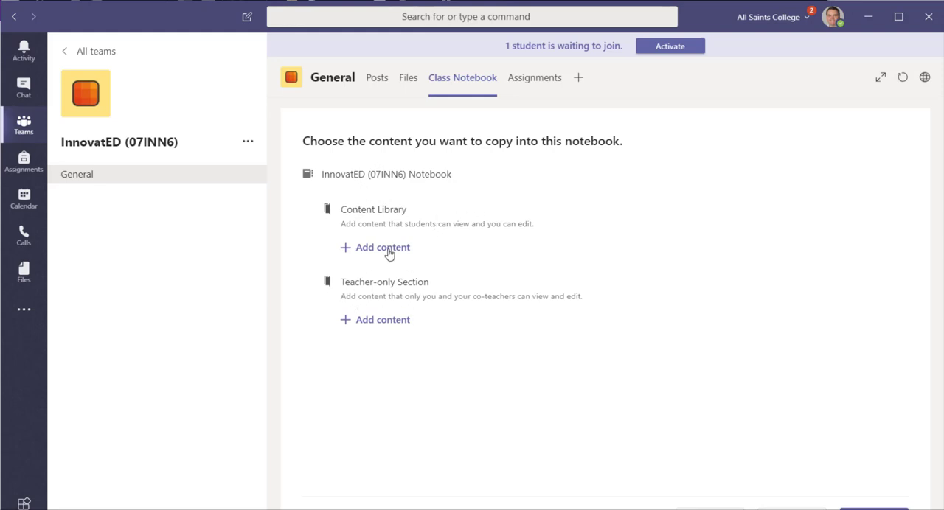
Add content to the Content Library from the Innovat[ED] Year 7 2019 Notebook
click(382, 248)
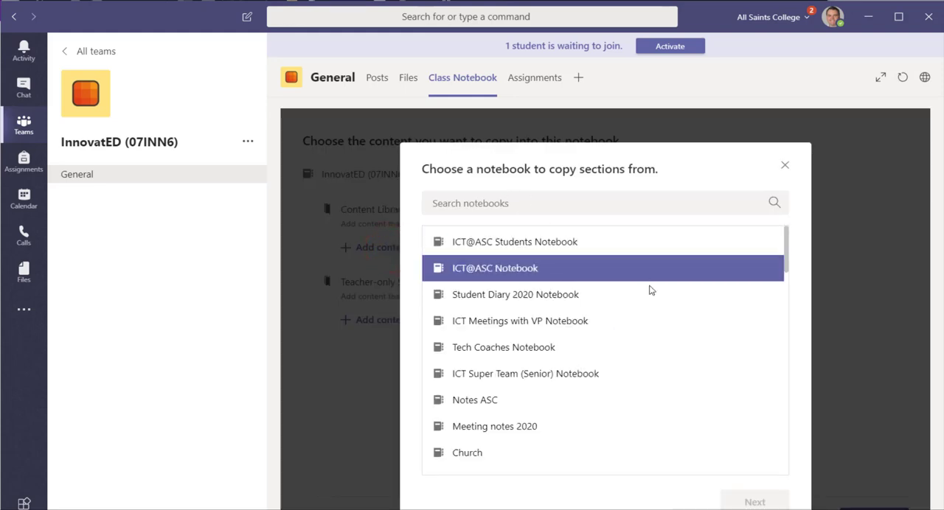
click(519, 322)
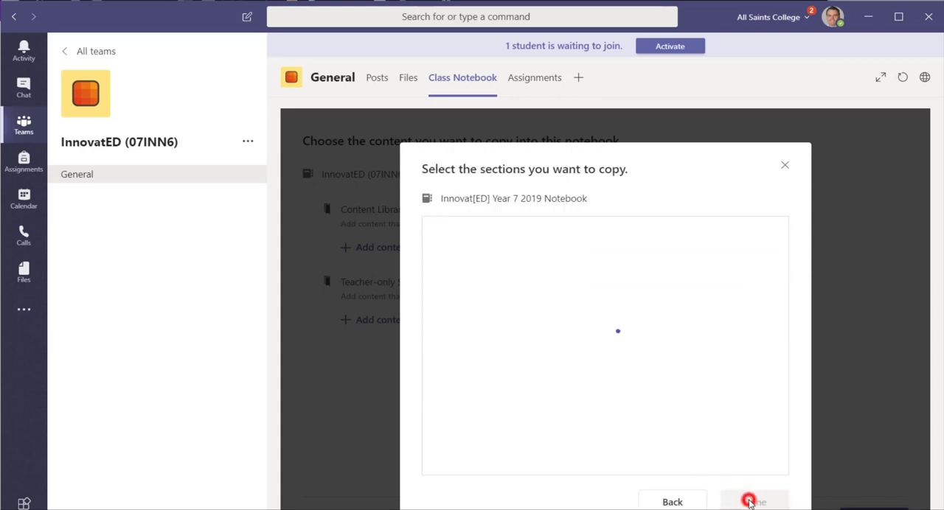
Queue Design Thinking, Pages to copy, Reflection, My Powers and Resources from the 2019 notebook for copying
click(442, 230)
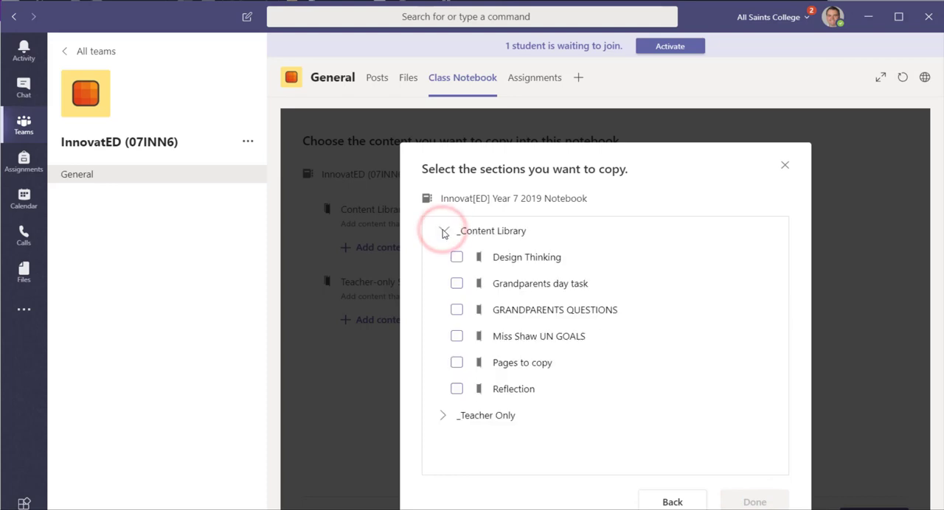
click(443, 230)
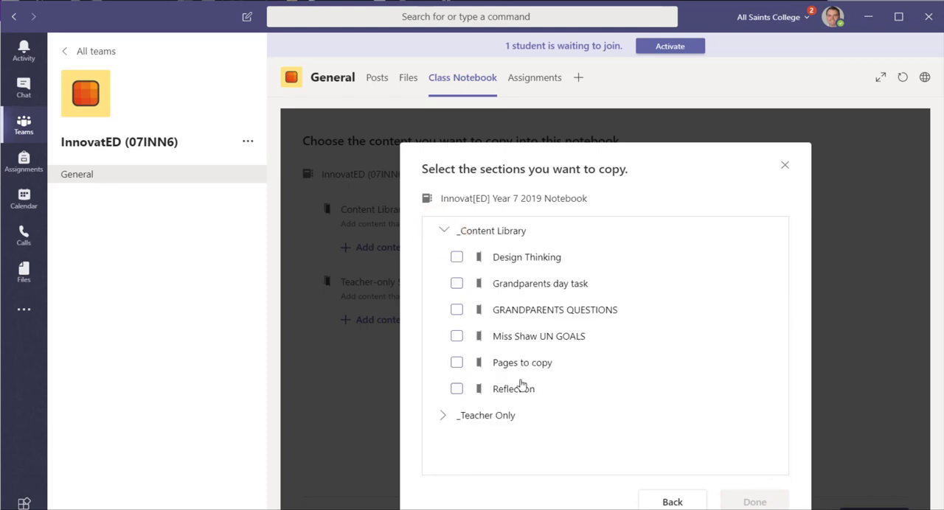
mouse_move(534, 288)
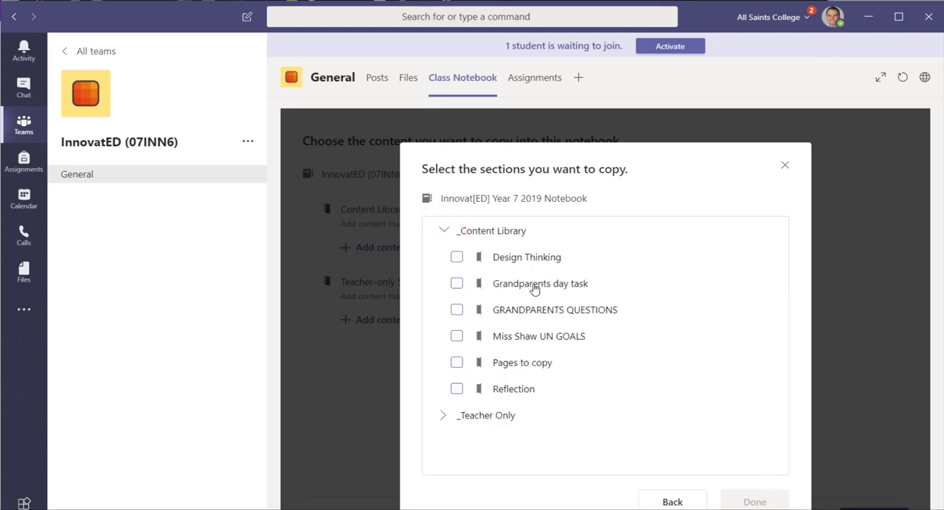
mouse_move(472, 259)
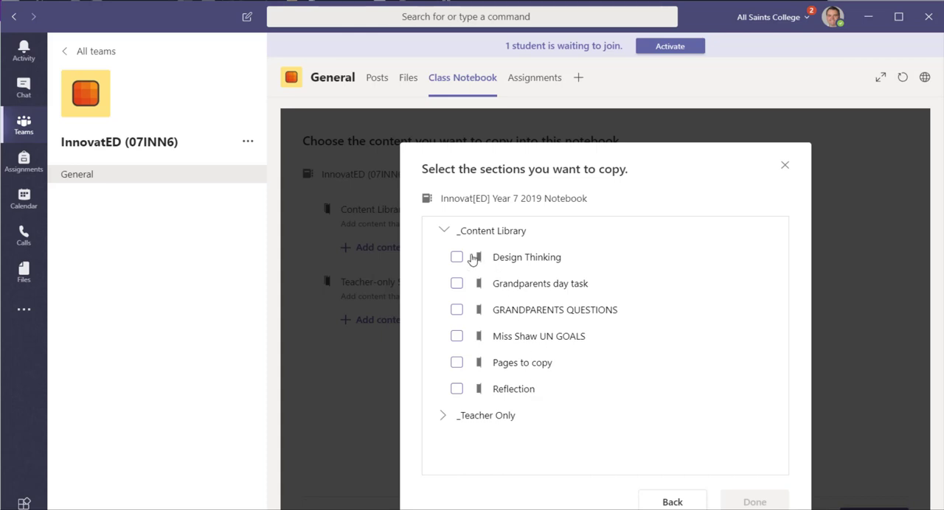
click(457, 256)
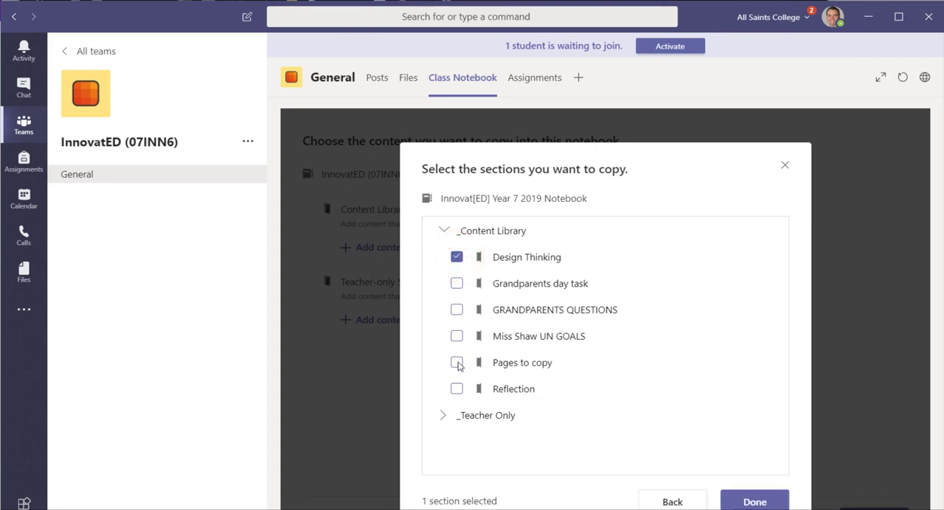
click(457, 363)
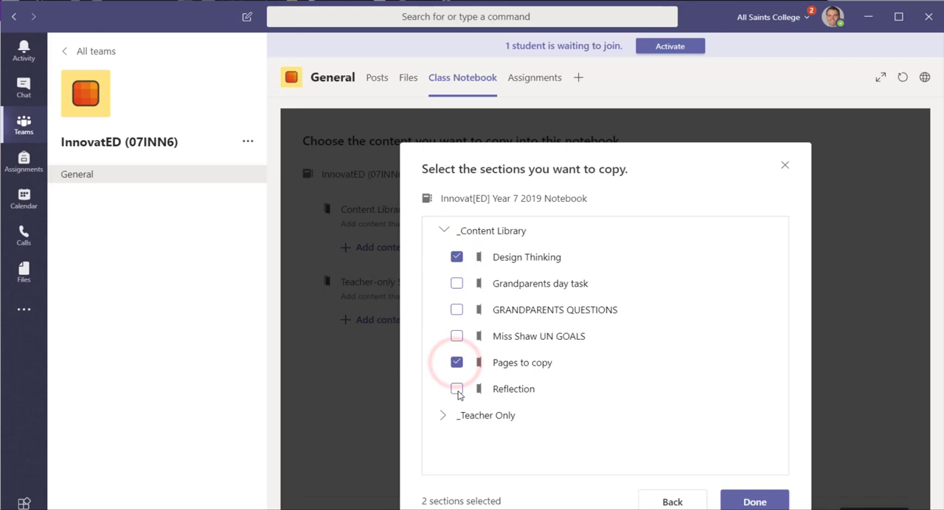
click(457, 389)
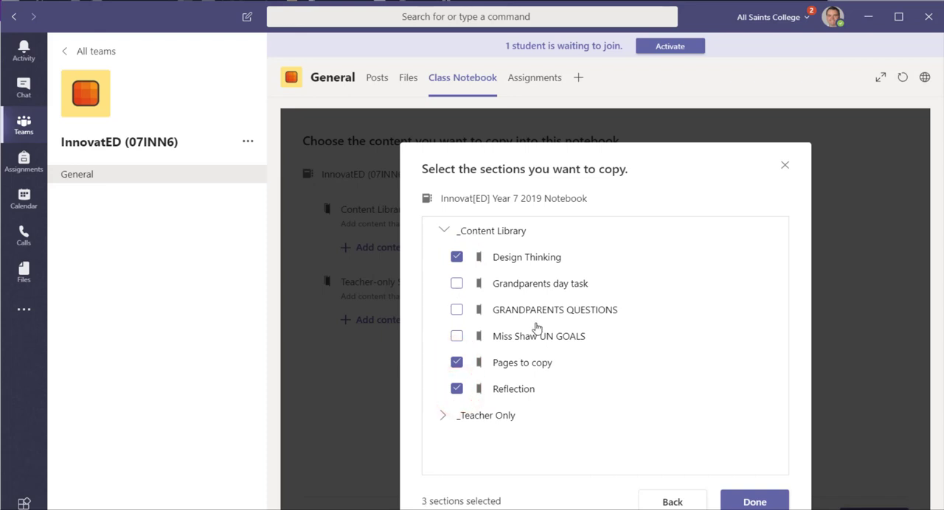
mouse_move(442, 419)
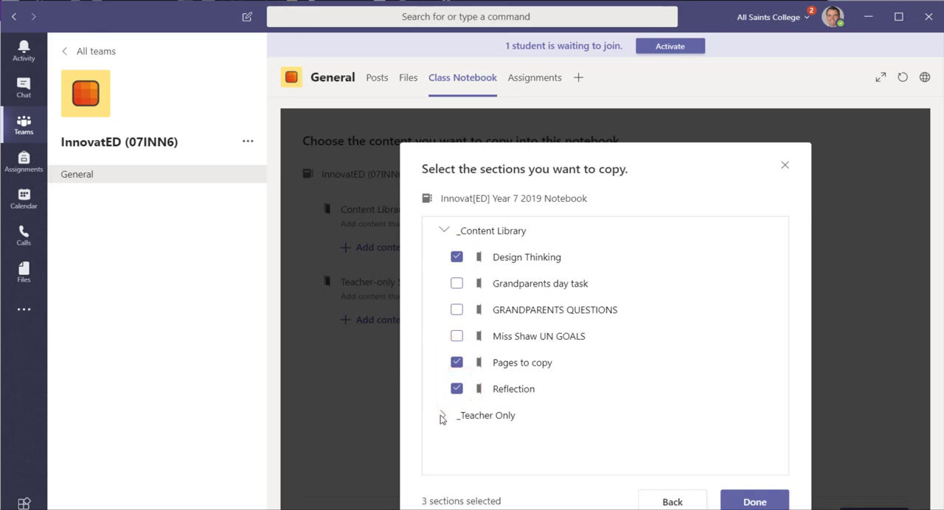
click(444, 416)
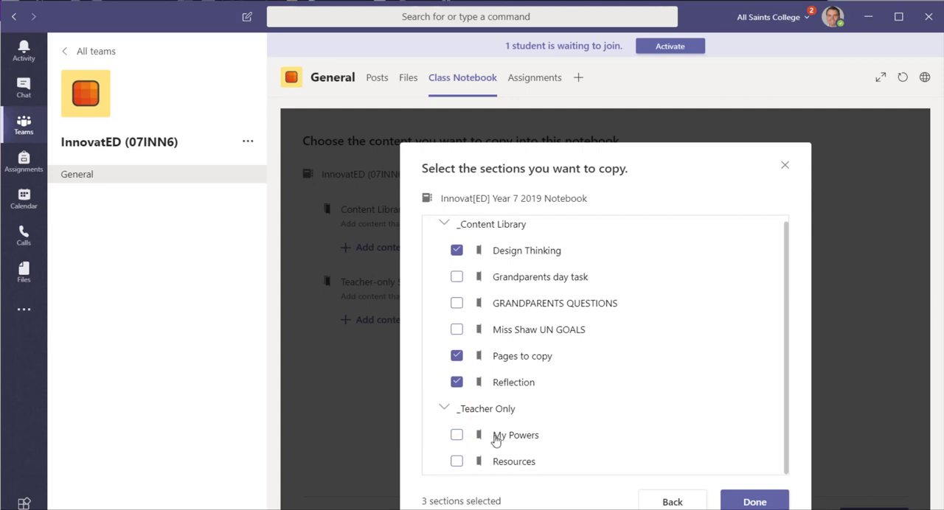
click(457, 460)
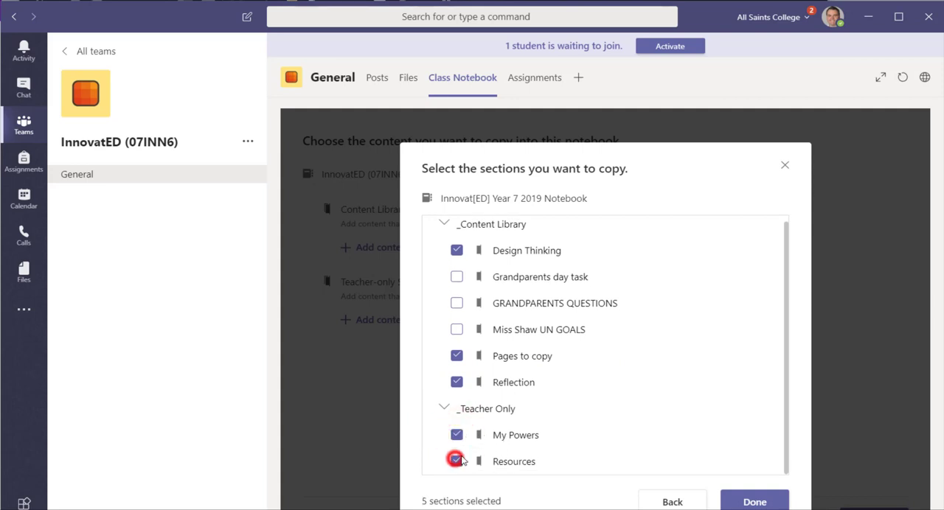
click(457, 460)
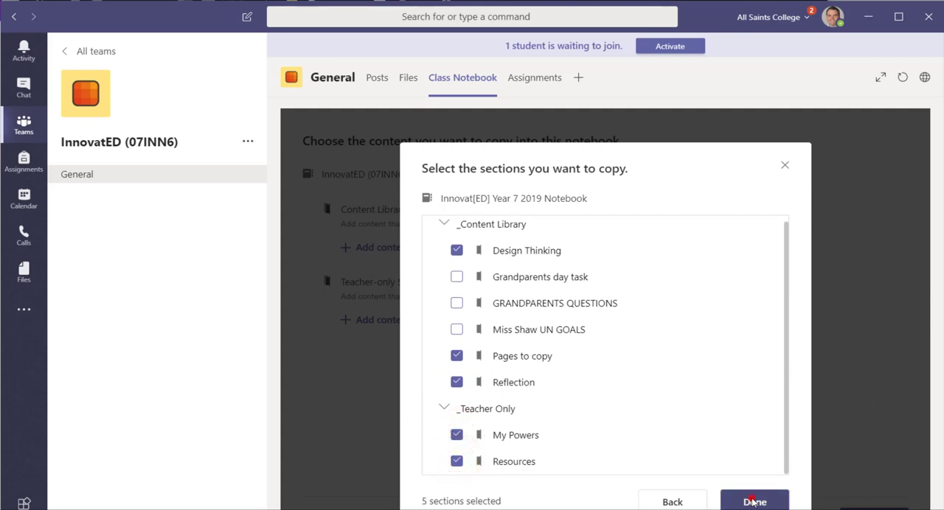
click(753, 502)
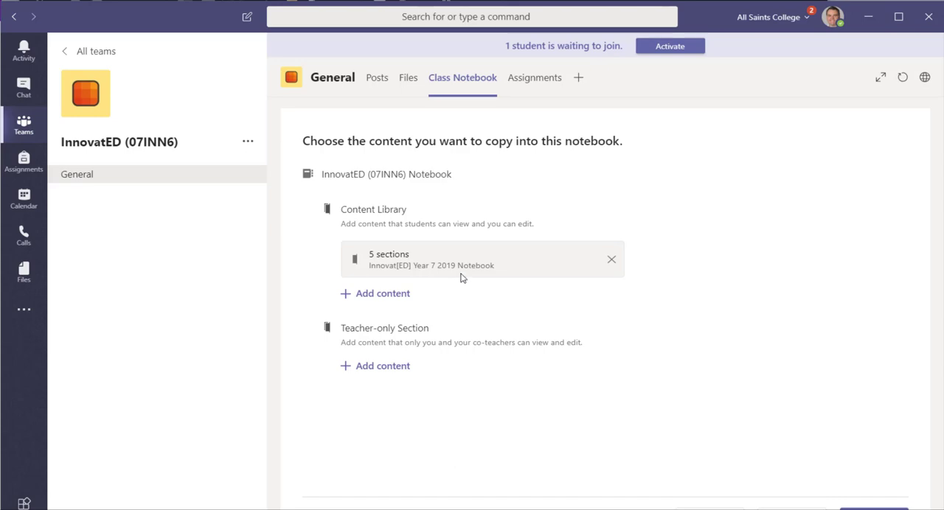
mouse_move(604, 304)
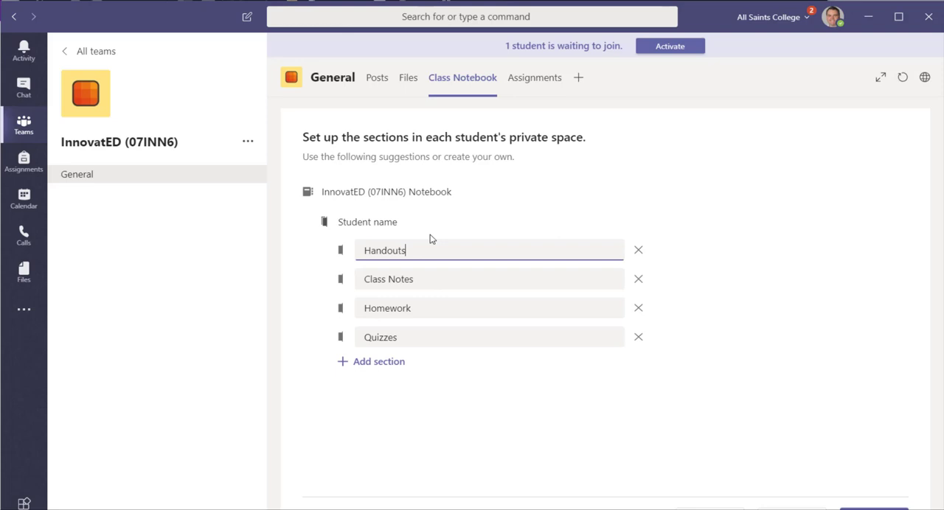
mouse_move(637, 345)
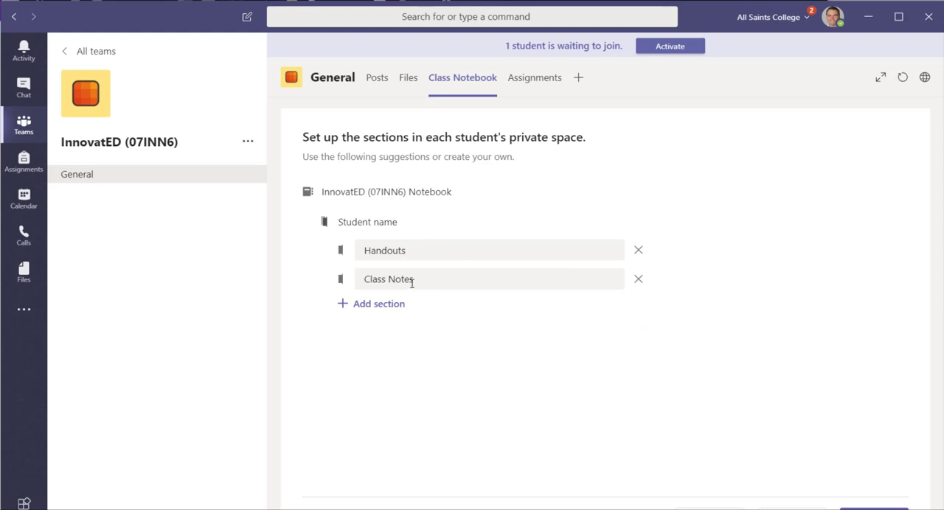
mouse_move(897, 434)
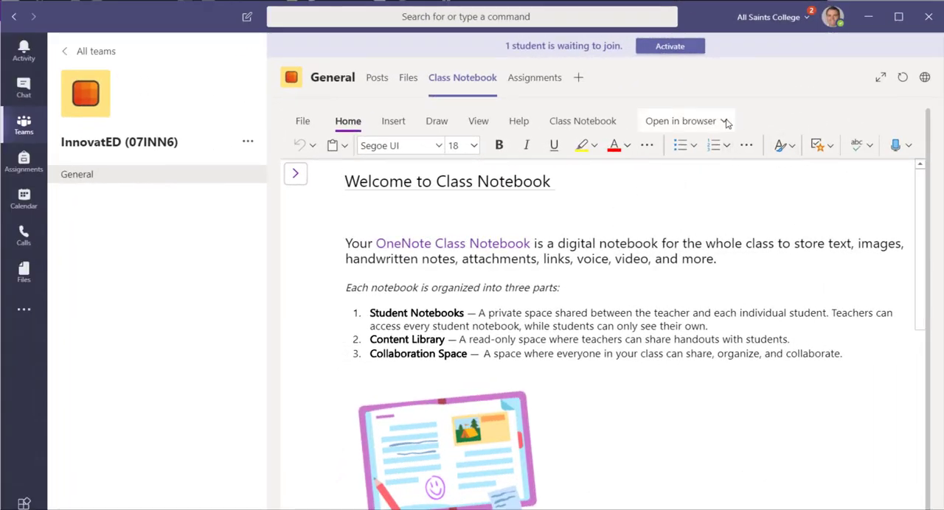
Choose Open in app for the new notebook and look at the copied My Powers section
click(681, 121)
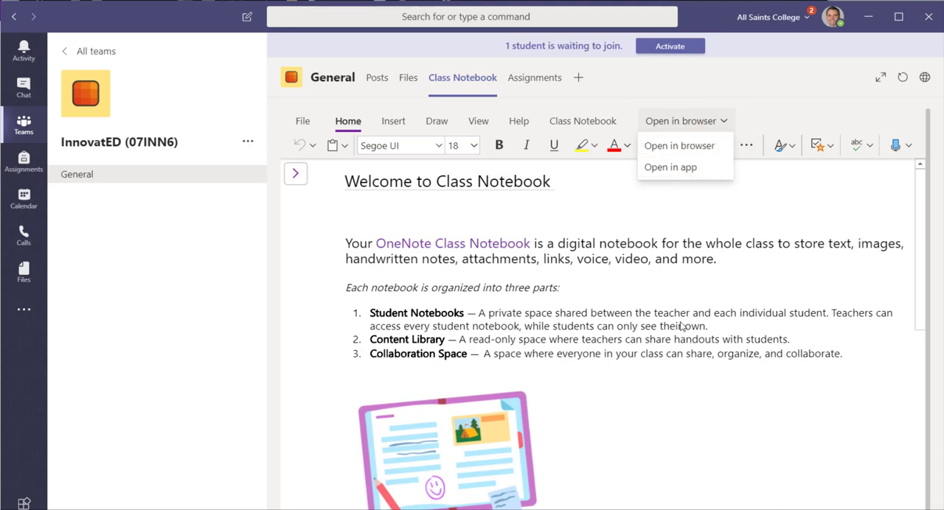
click(294, 174)
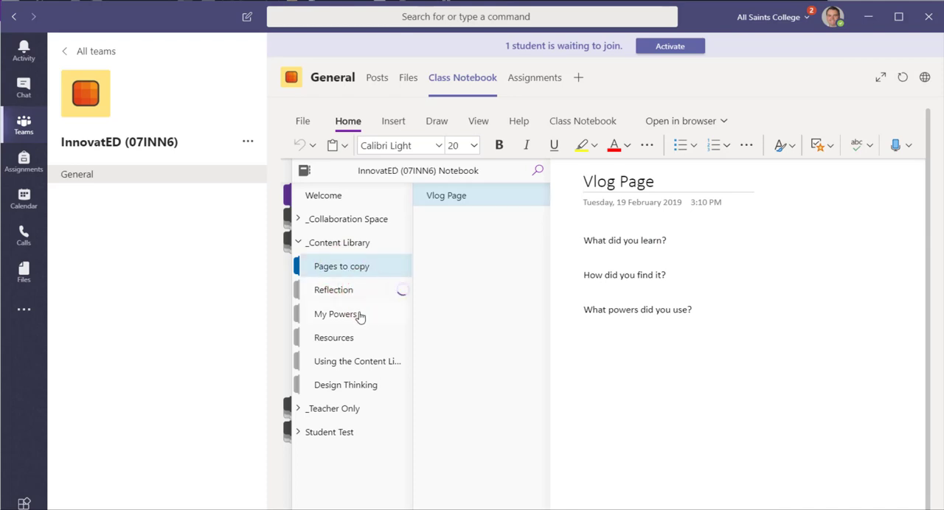
click(334, 289)
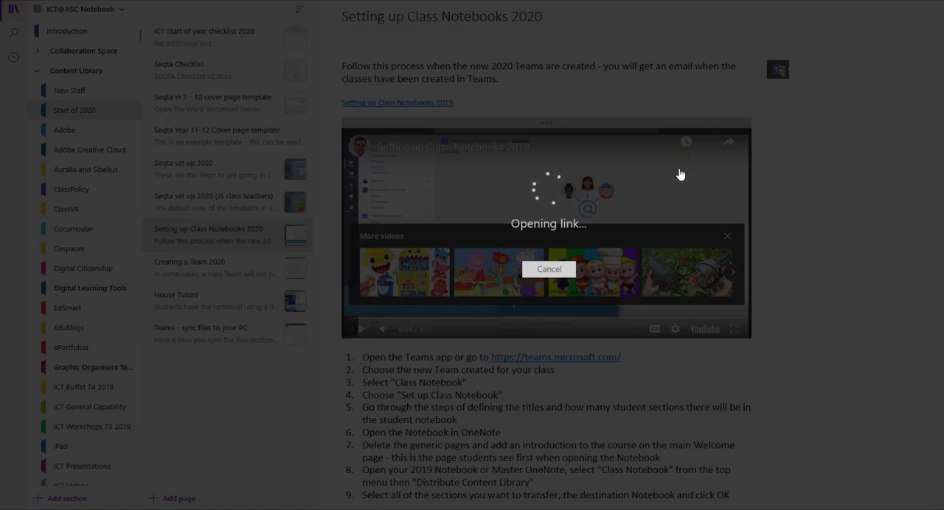
Retitle the Welcome page to 'Welcome to Year 7 InnovatED' and begin editing its Welcome note
click(397, 104)
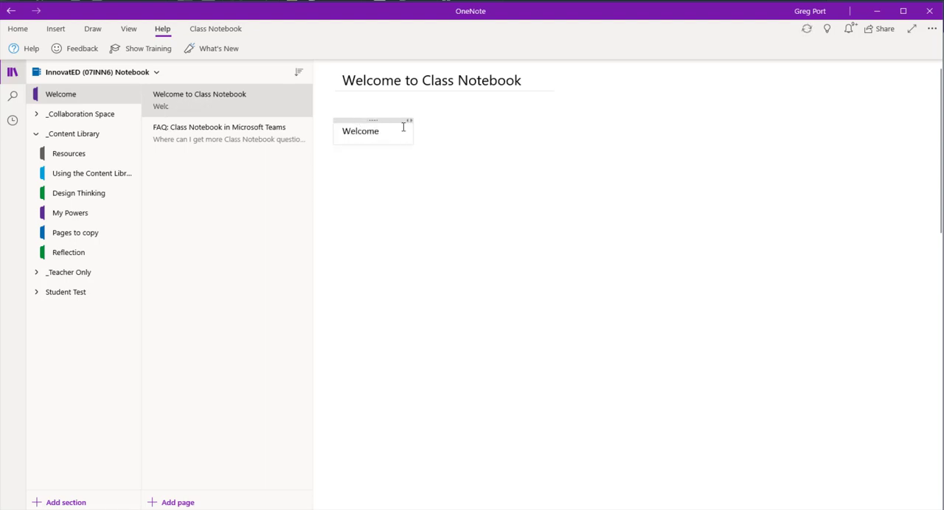
double_click(494, 79)
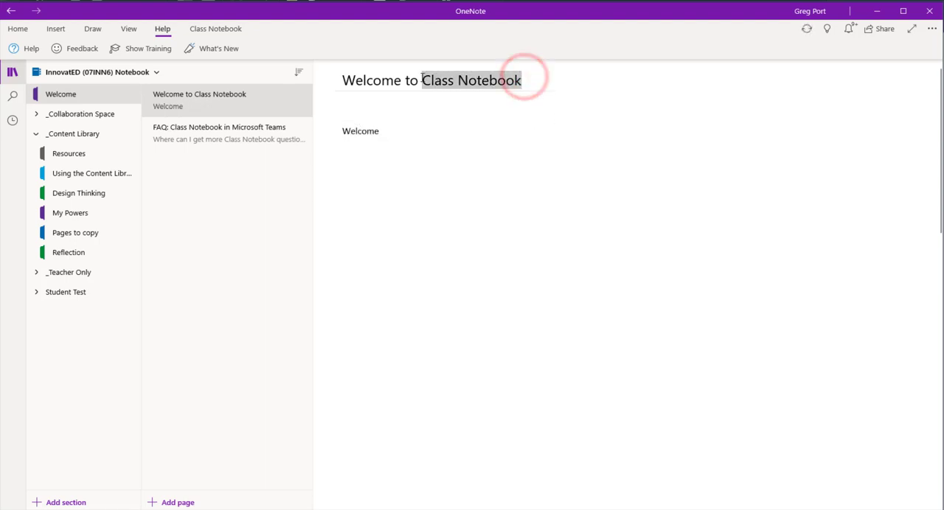
text(Year 7)
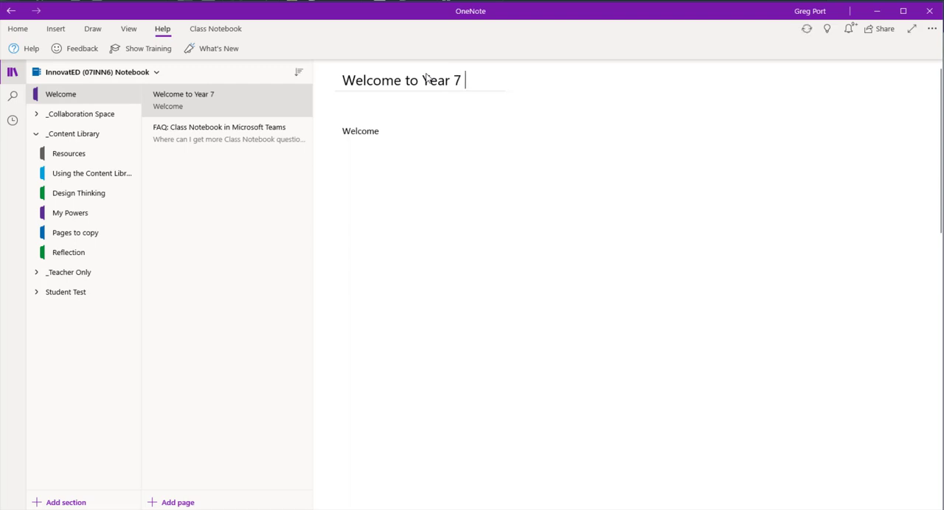
text(InnovatED)
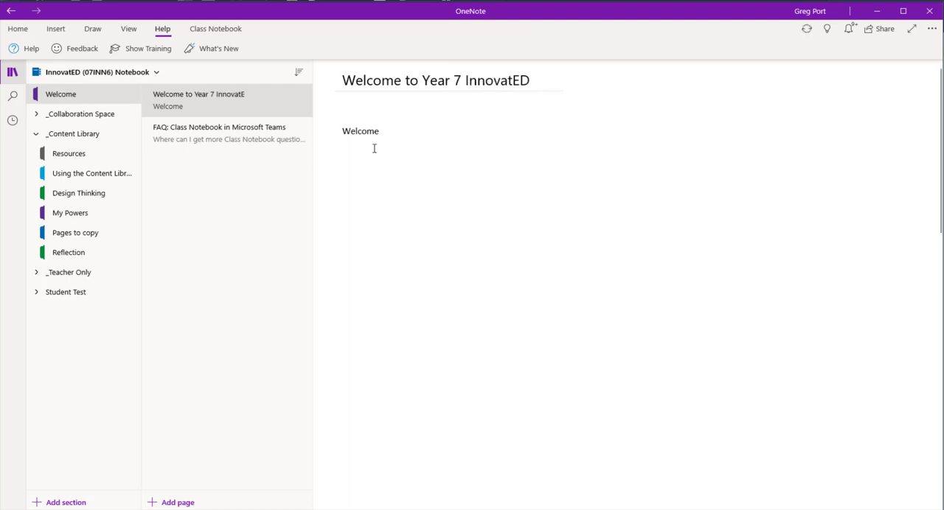
click(360, 130)
text(...)
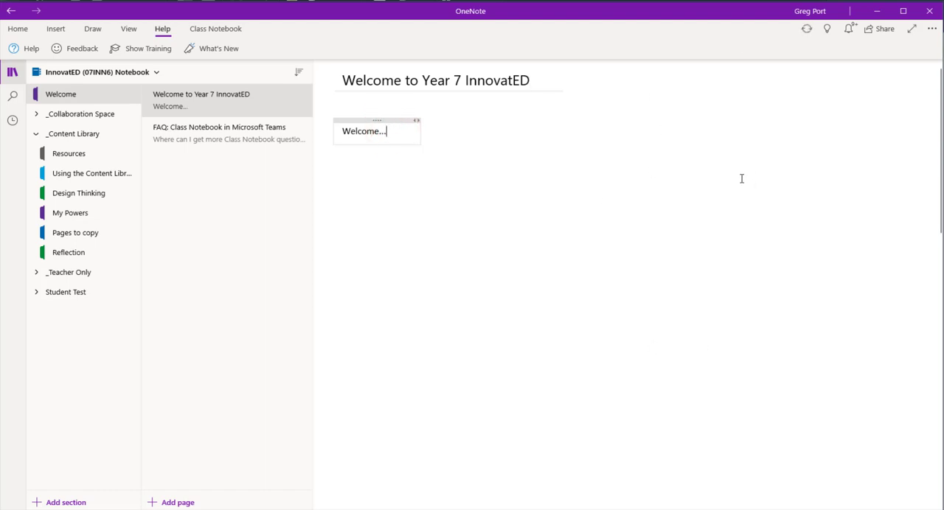
right_click(218, 127)
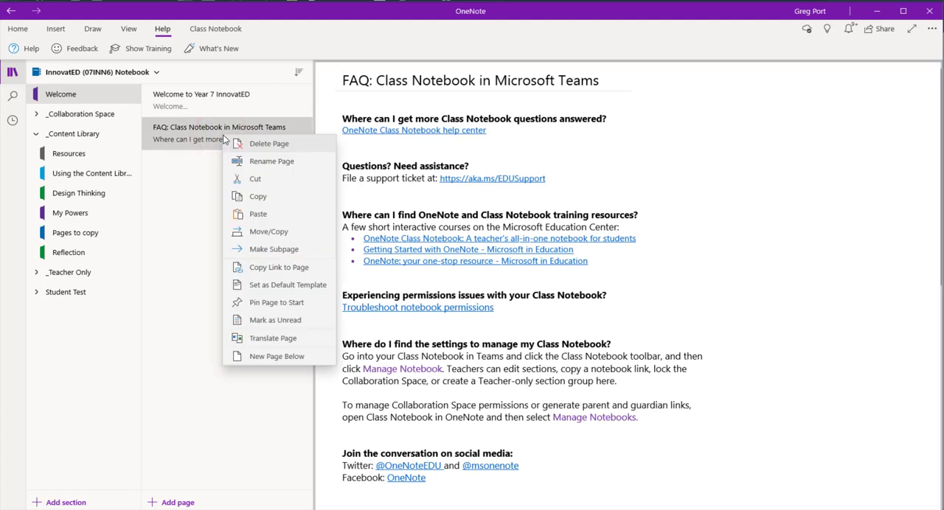
Delete the FAQ: Class Notebook in Microsoft Teams page and browse to the Using the Content Library section
click(60, 94)
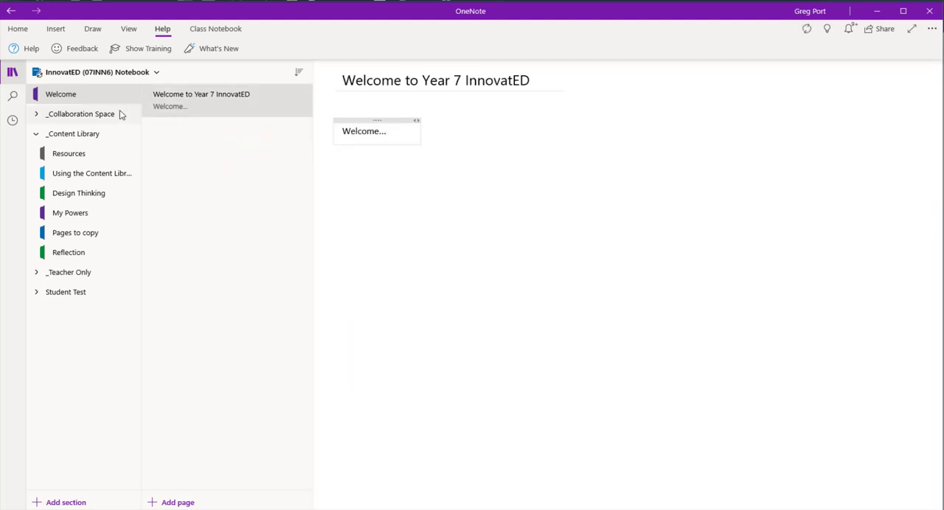
click(80, 113)
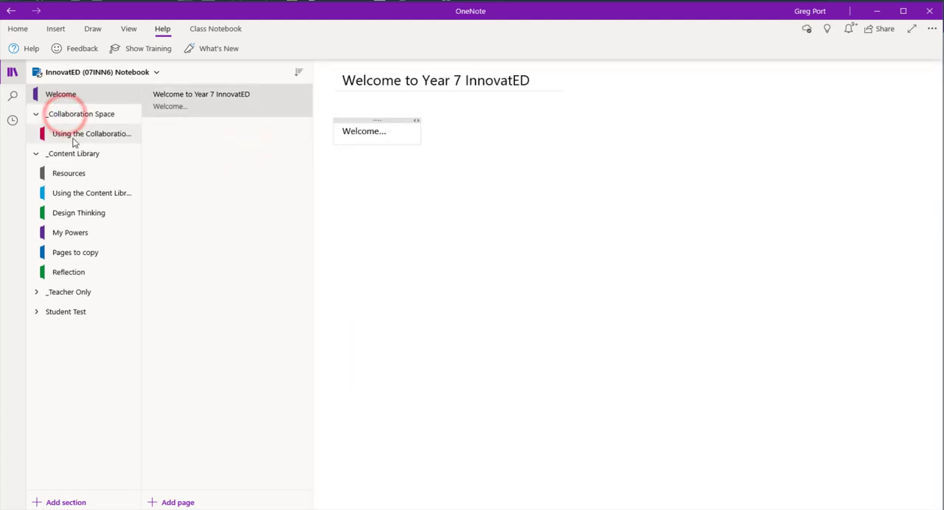
click(91, 133)
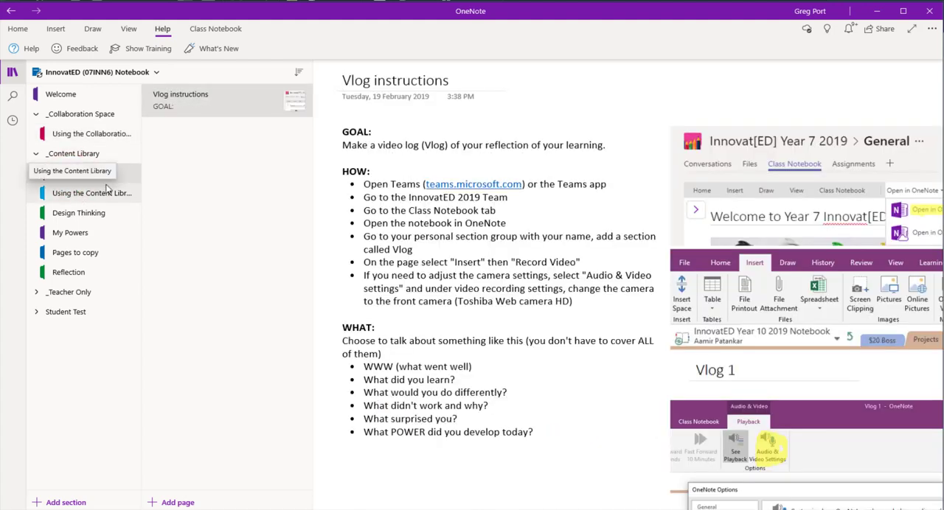
click(91, 192)
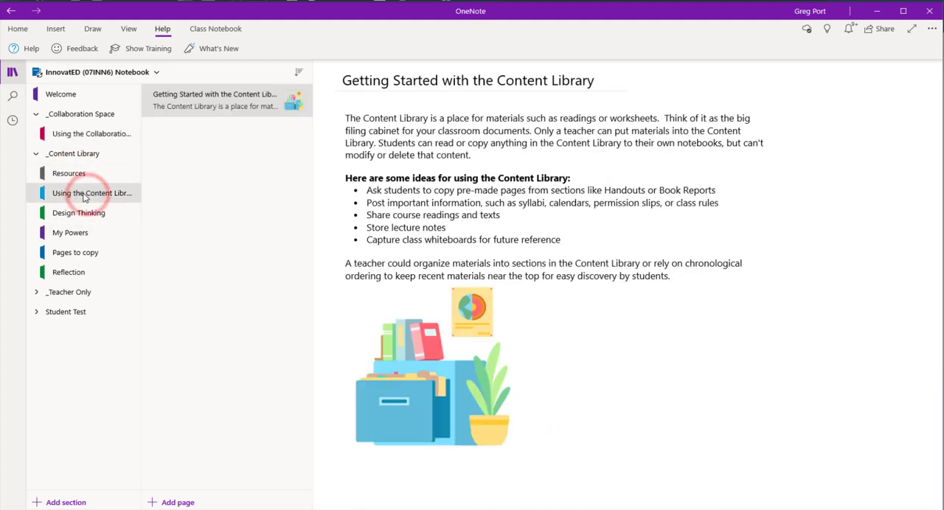
Delete the Using the Content Library section, confirming the move to Deleted Notes, and return to Welcome
right_click(91, 192)
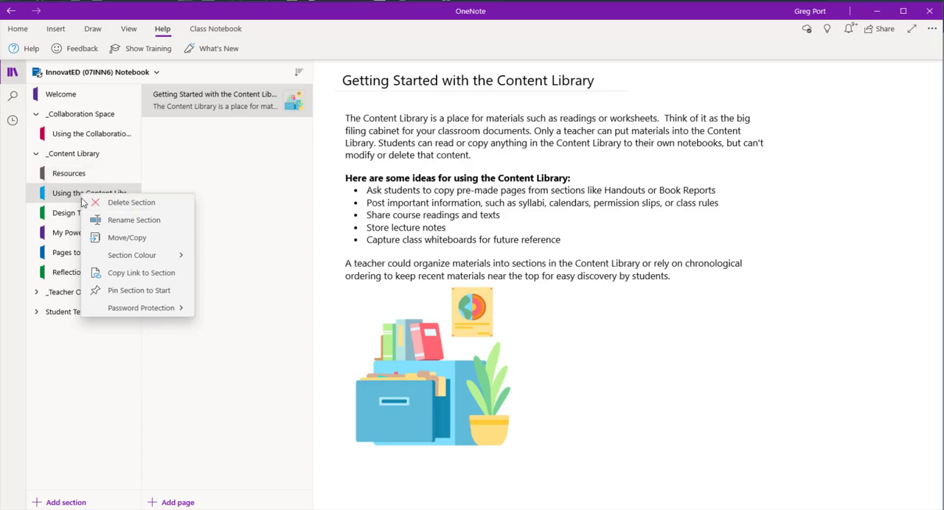
click(131, 202)
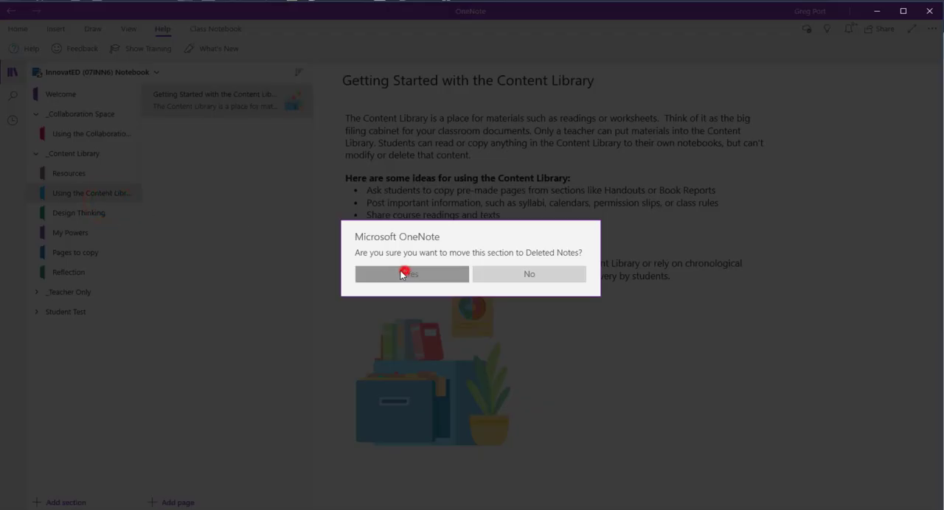
click(410, 274)
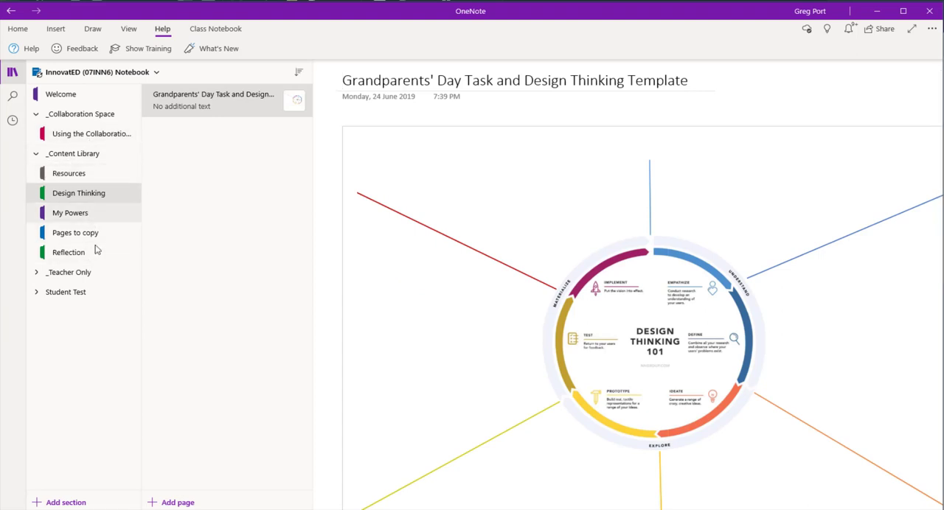
click(62, 94)
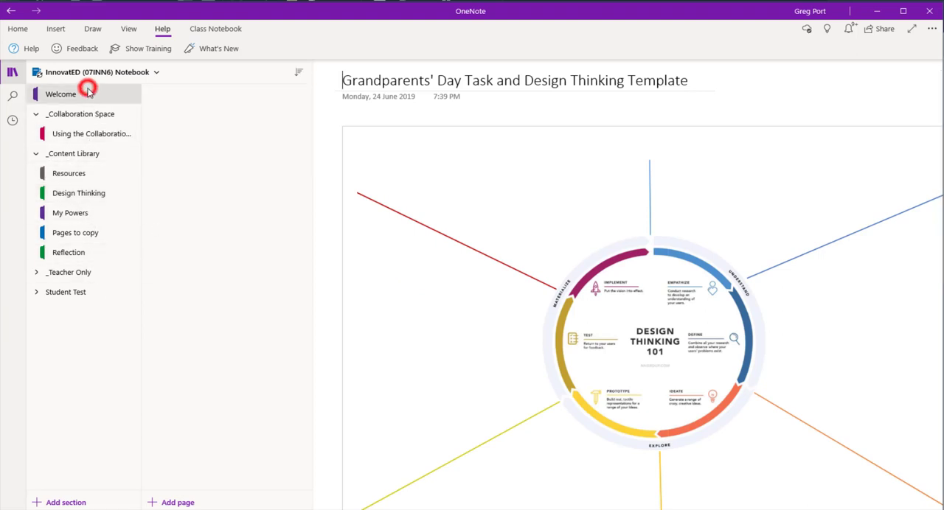
click(61, 94)
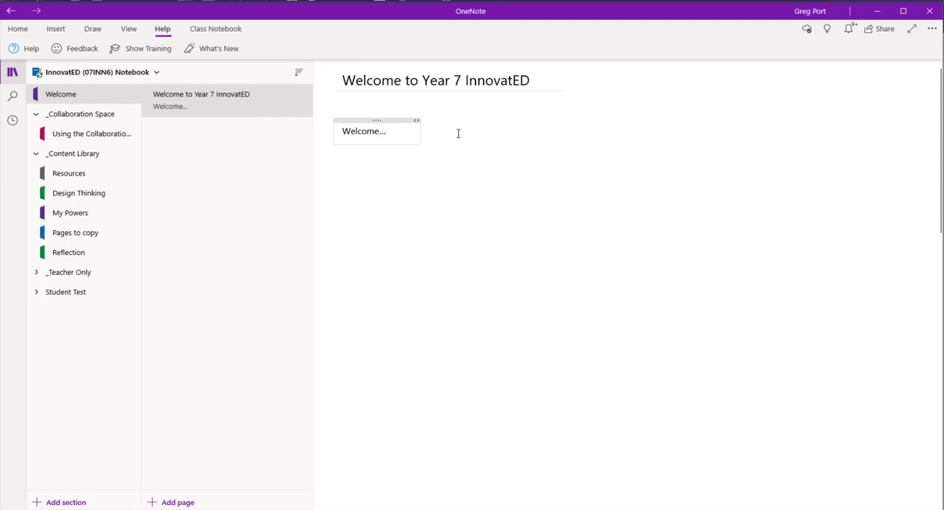
Bring up the Online Pictures search panel from Insert > Pictures > From Online for the Welcome page
click(398, 159)
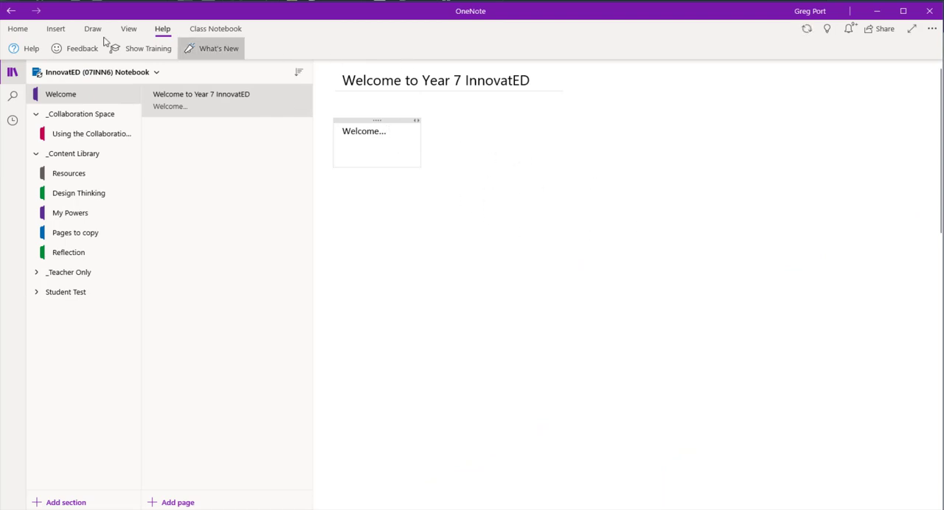
click(56, 28)
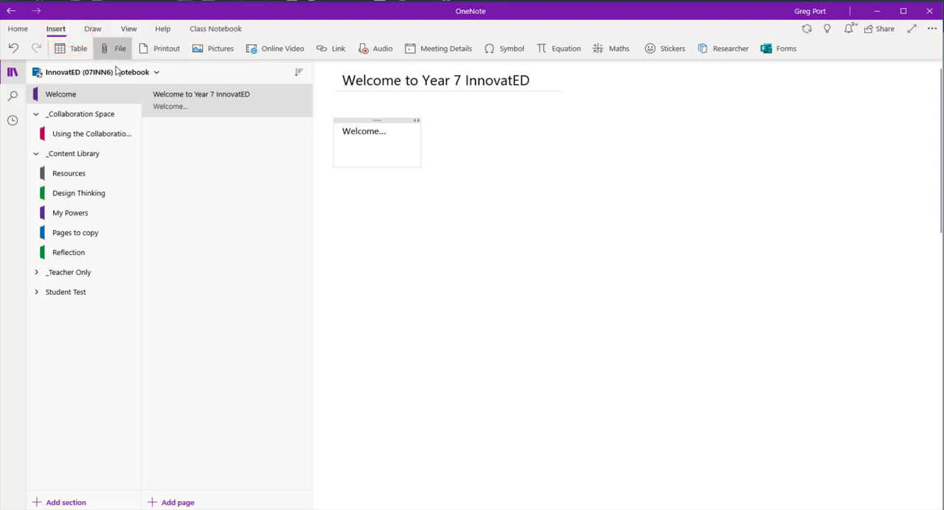
mouse_move(219, 47)
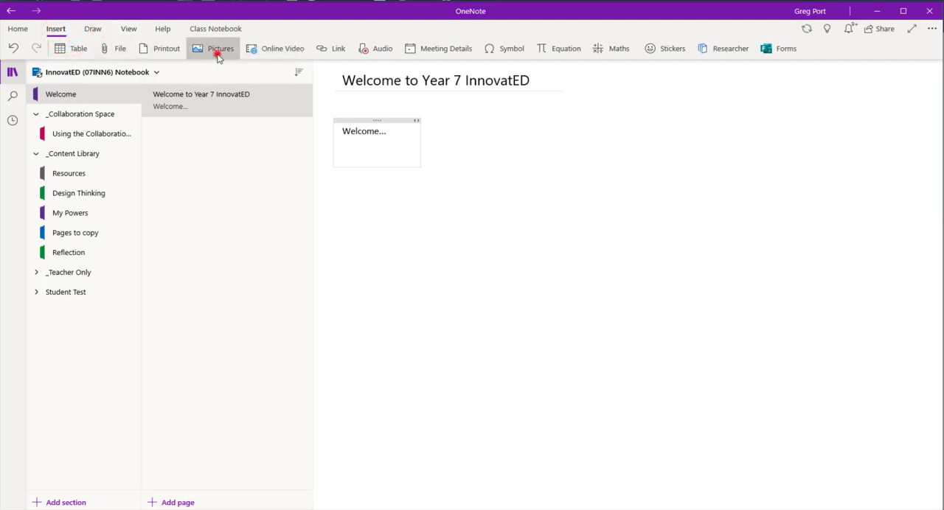
click(220, 47)
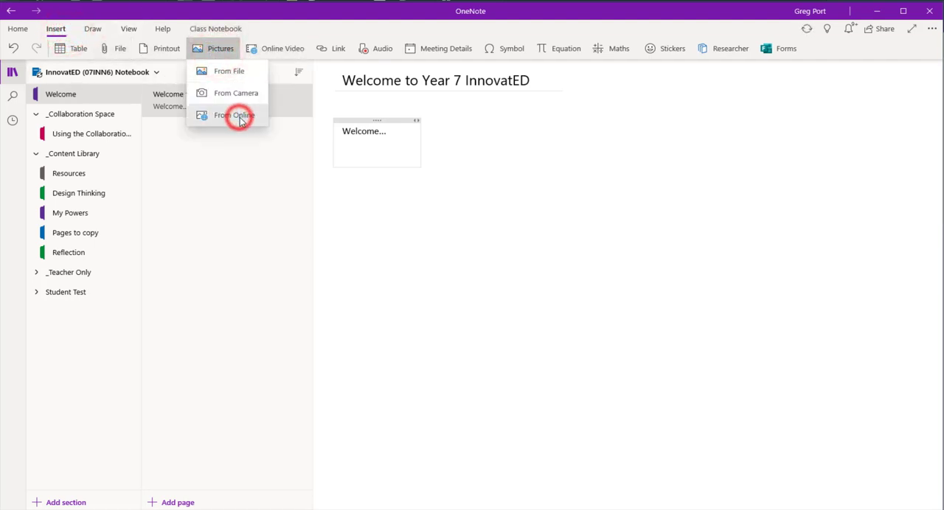
click(235, 115)
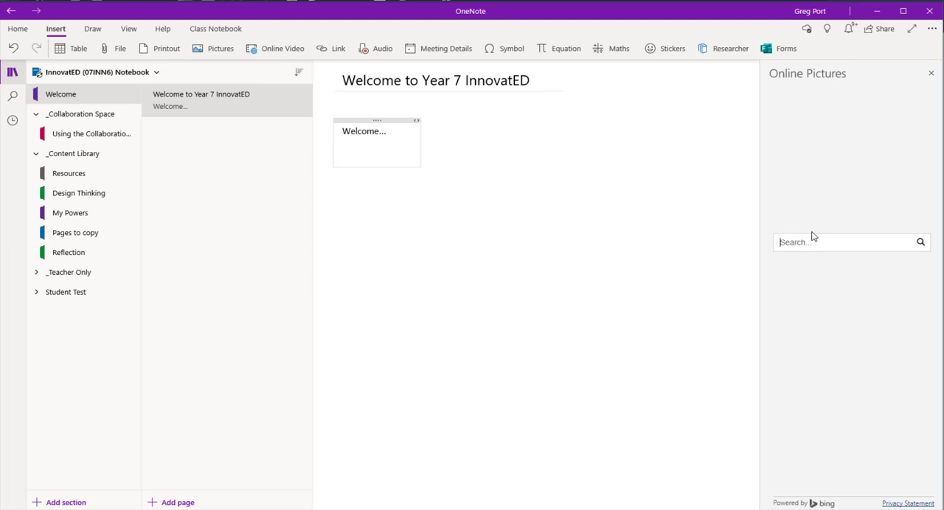
Search 'problem solving', insert the lightbulb-and-puzzle image under Welcome, and close the search pane
text(techn)
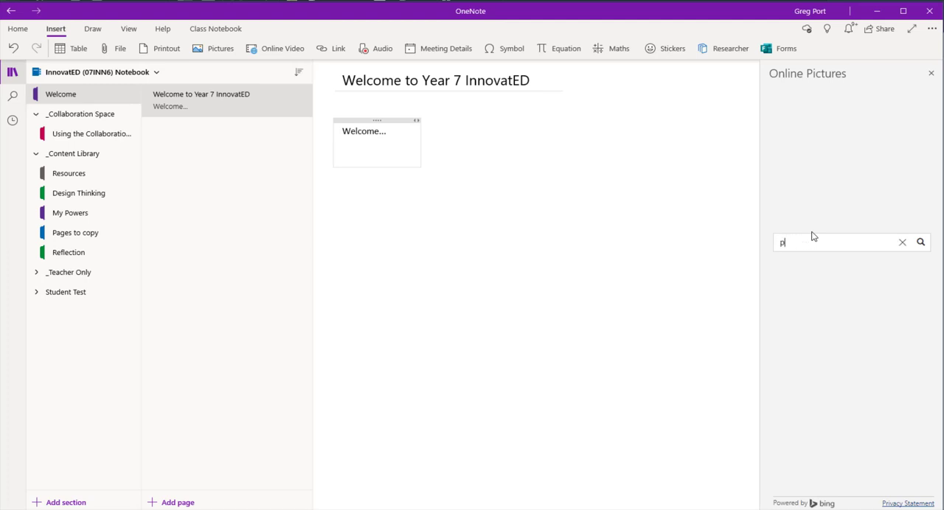
text(roblem solving)
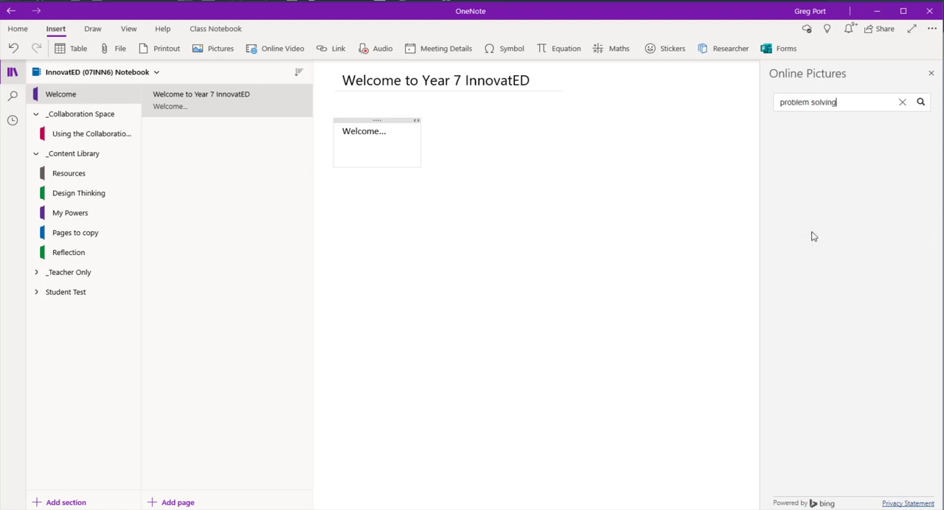
click(920, 102)
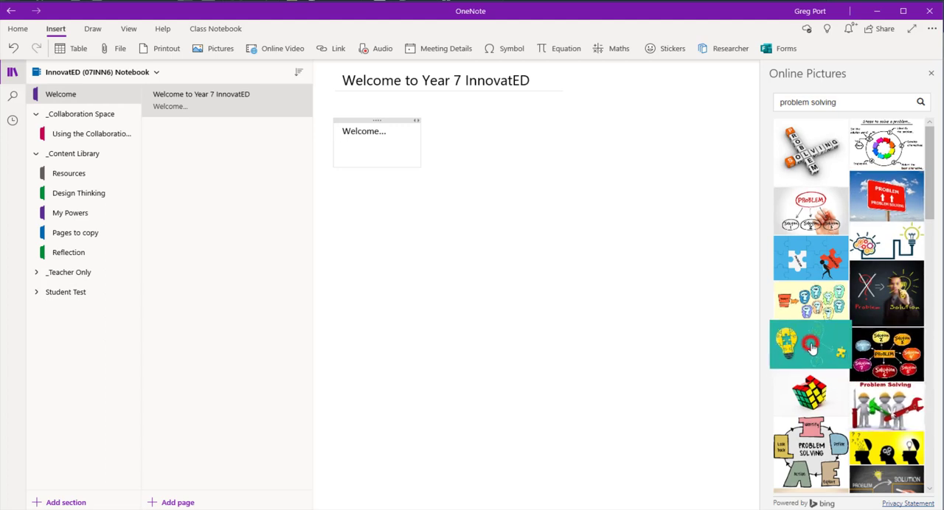
click(811, 342)
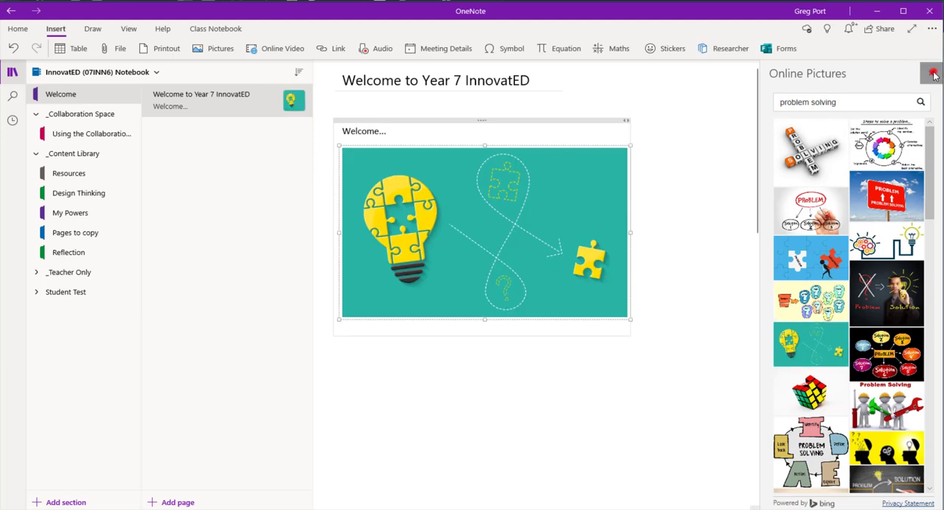
click(931, 74)
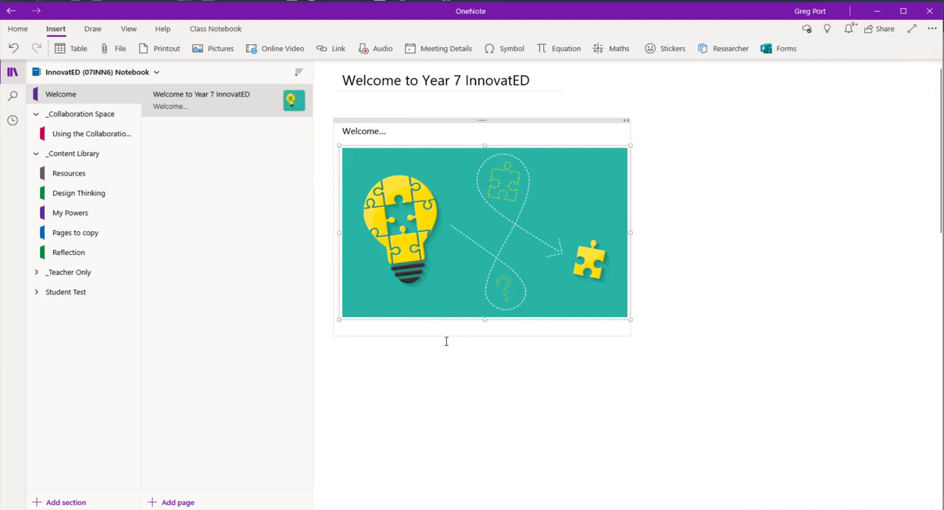
click(484, 233)
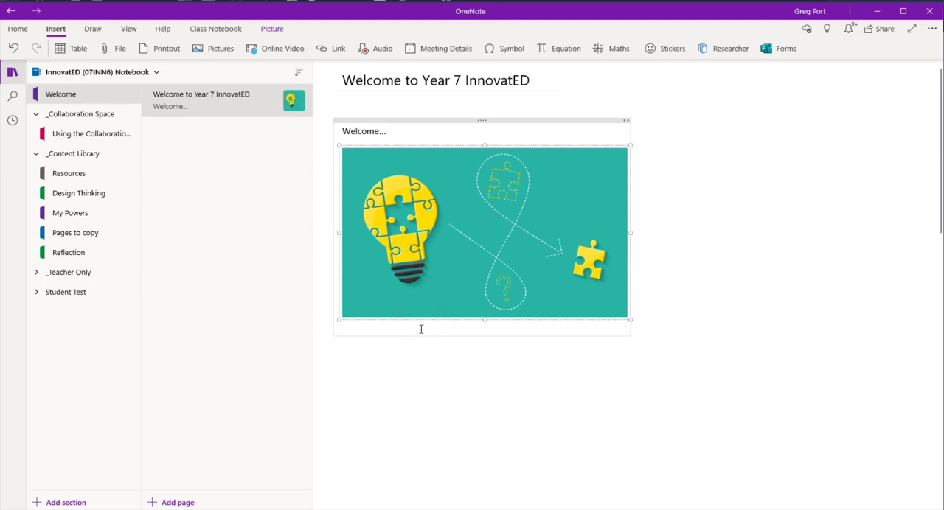